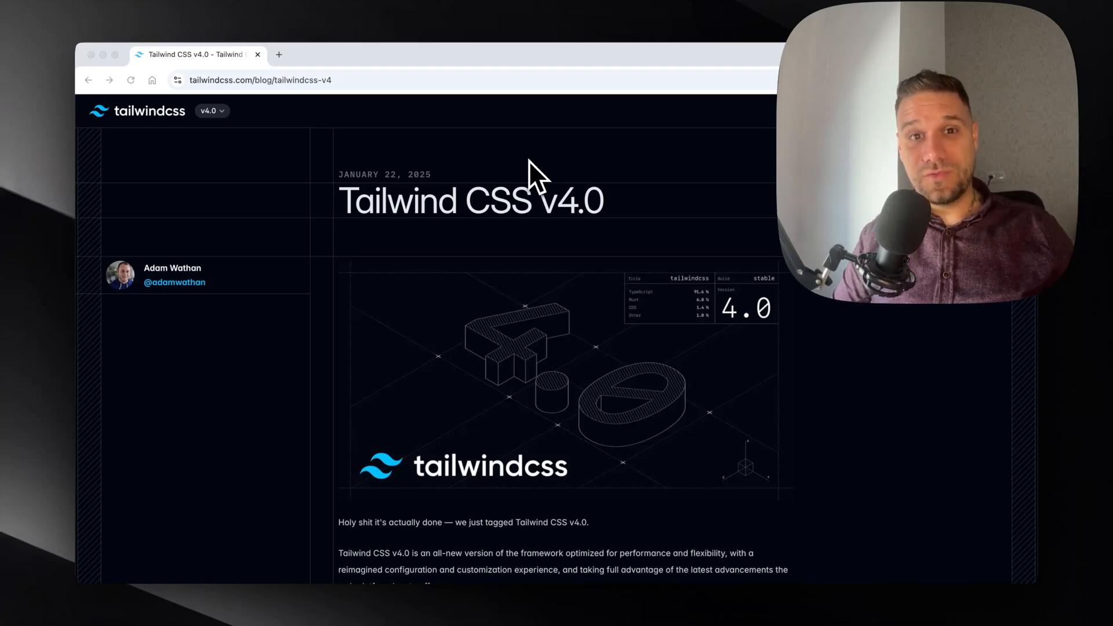
Scroll the v4.0 announcement down to the v3.4 versus v4.0 build-times benchmark table.
scroll(down, 3)
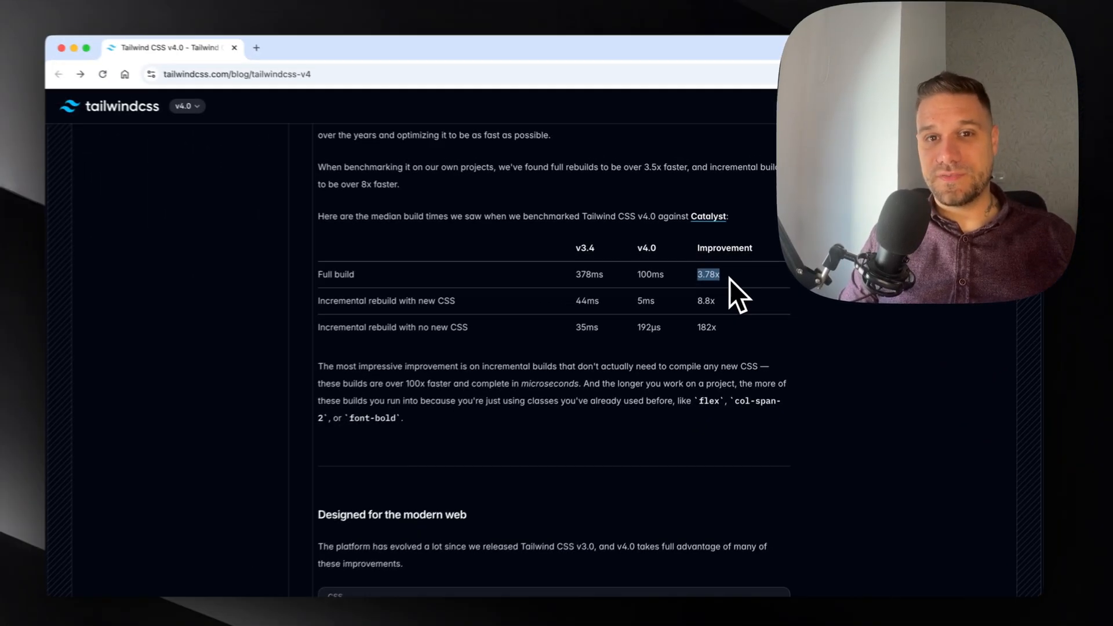
scroll(down, 3)
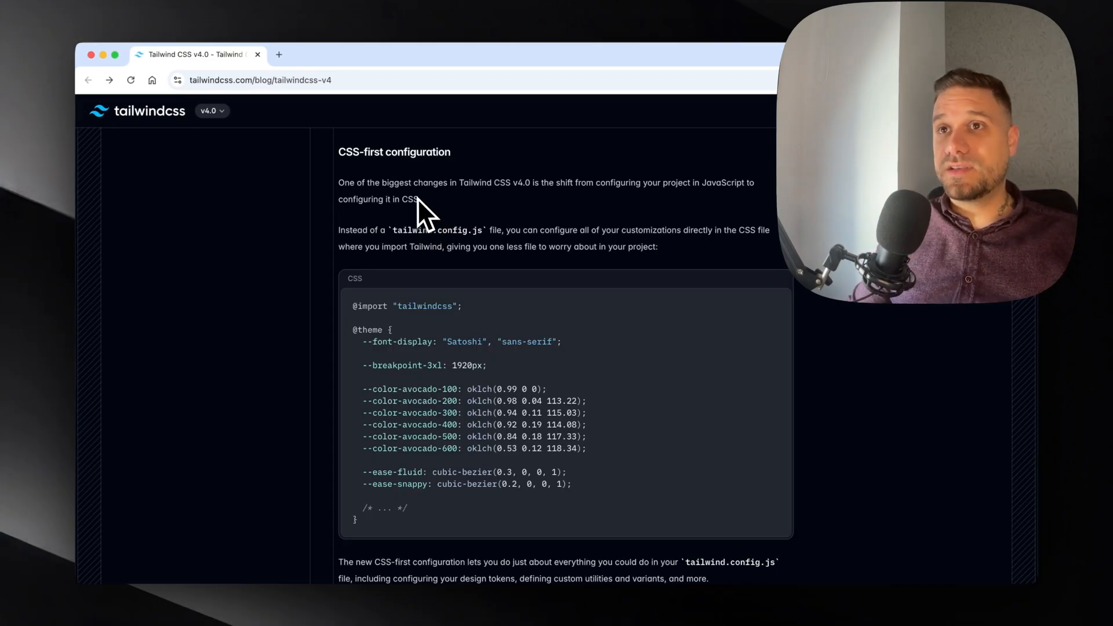
mouse_move(347, 172)
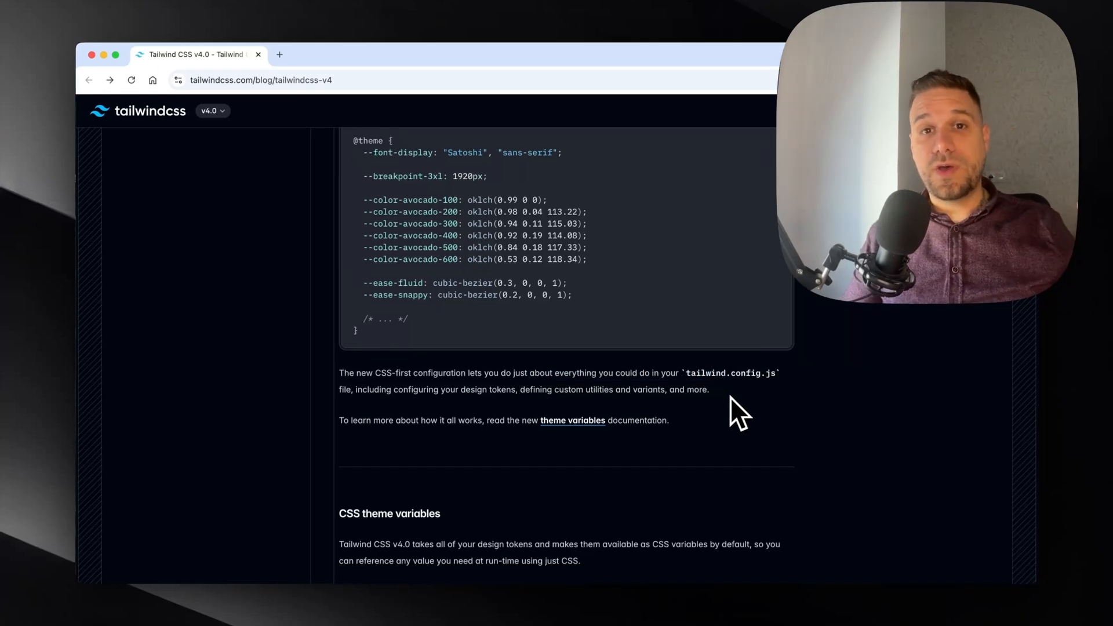
mouse_move(543, 372)
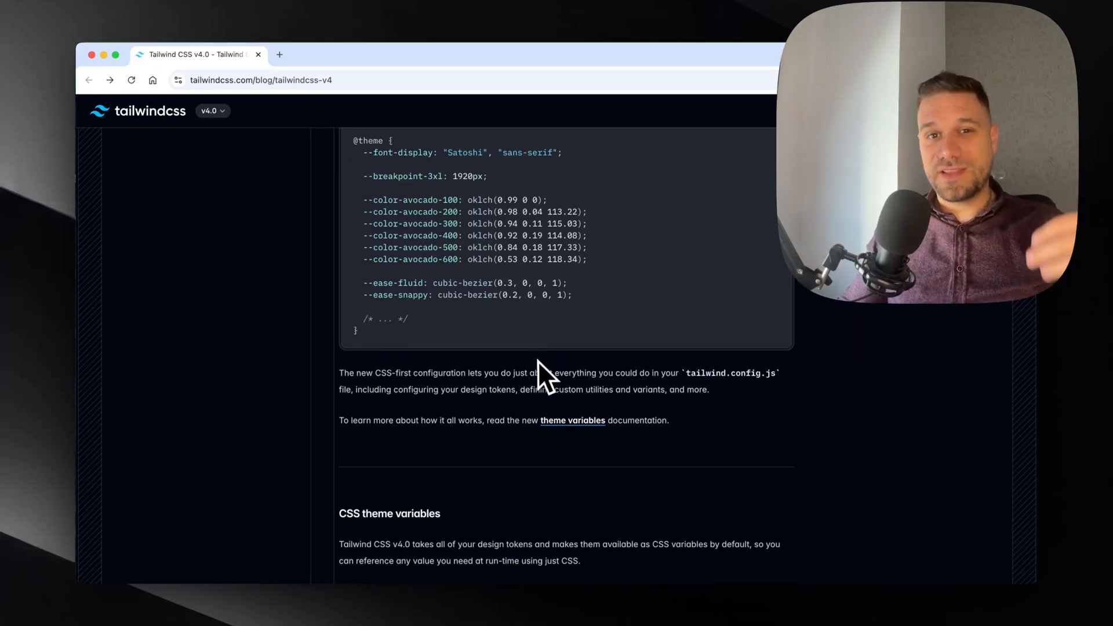
mouse_move(540, 395)
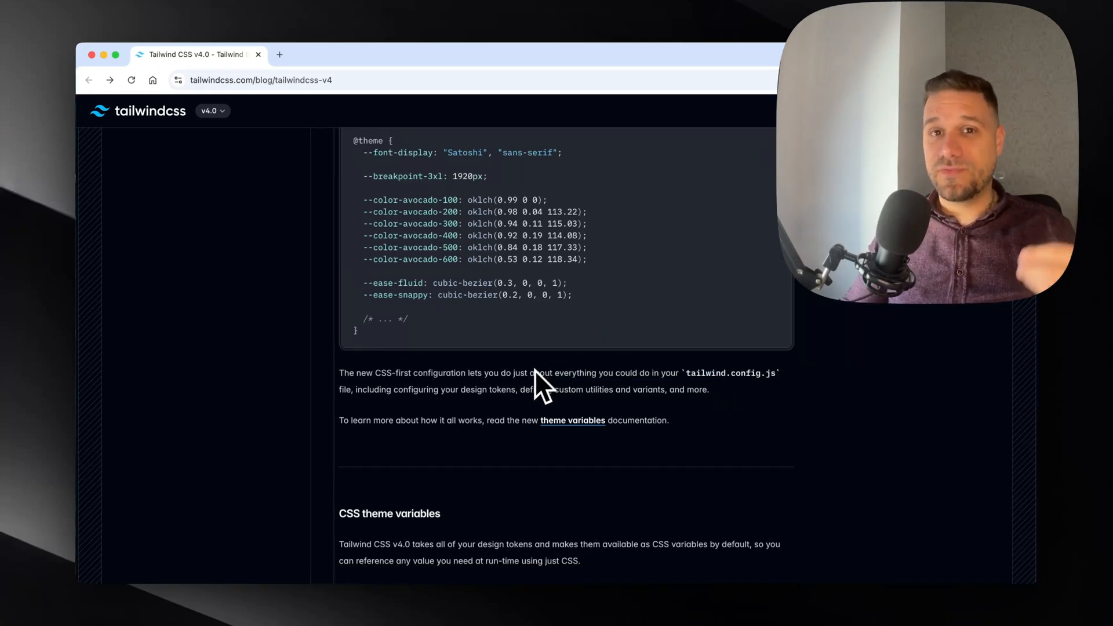
scroll(up, 3)
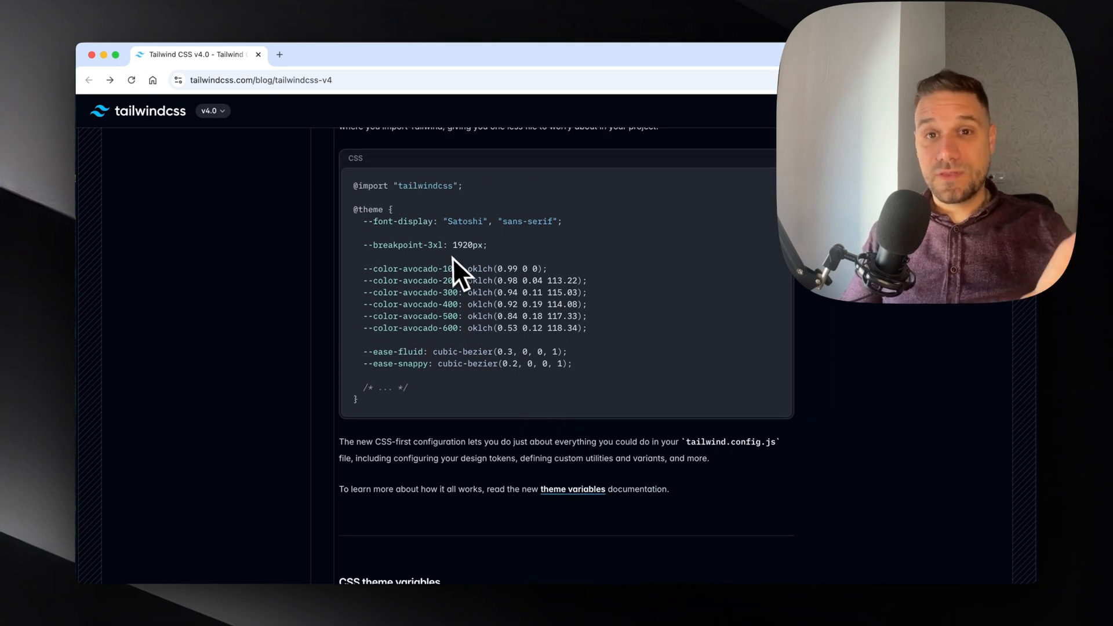
mouse_move(459, 365)
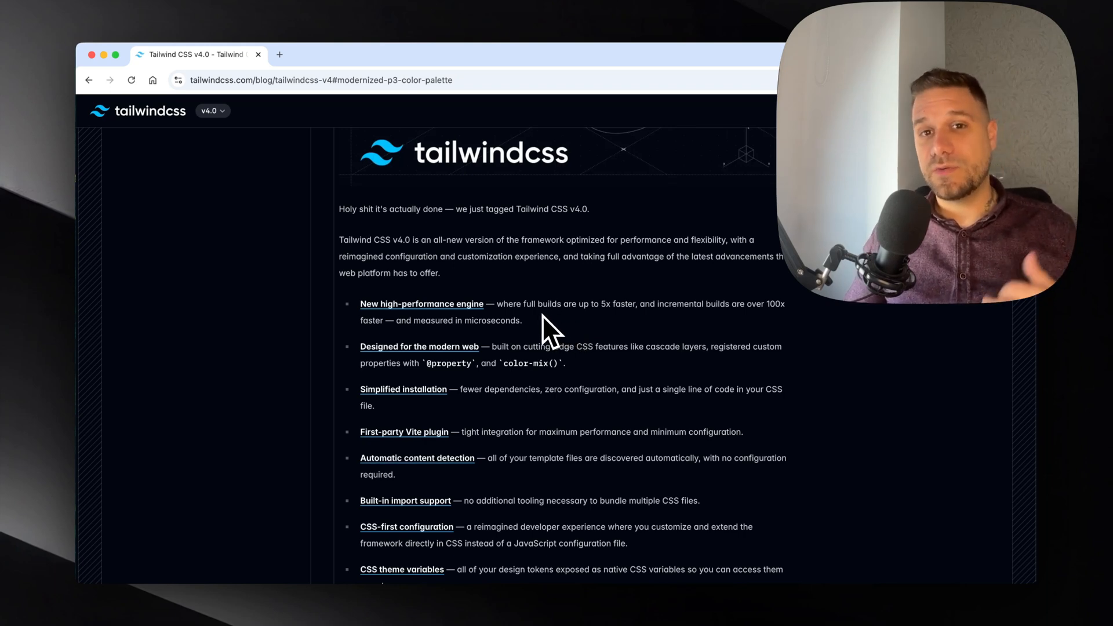
Return to the post's v4.0 headline feature list and clear the highlighted full-builds sentence.
scroll(down, 3)
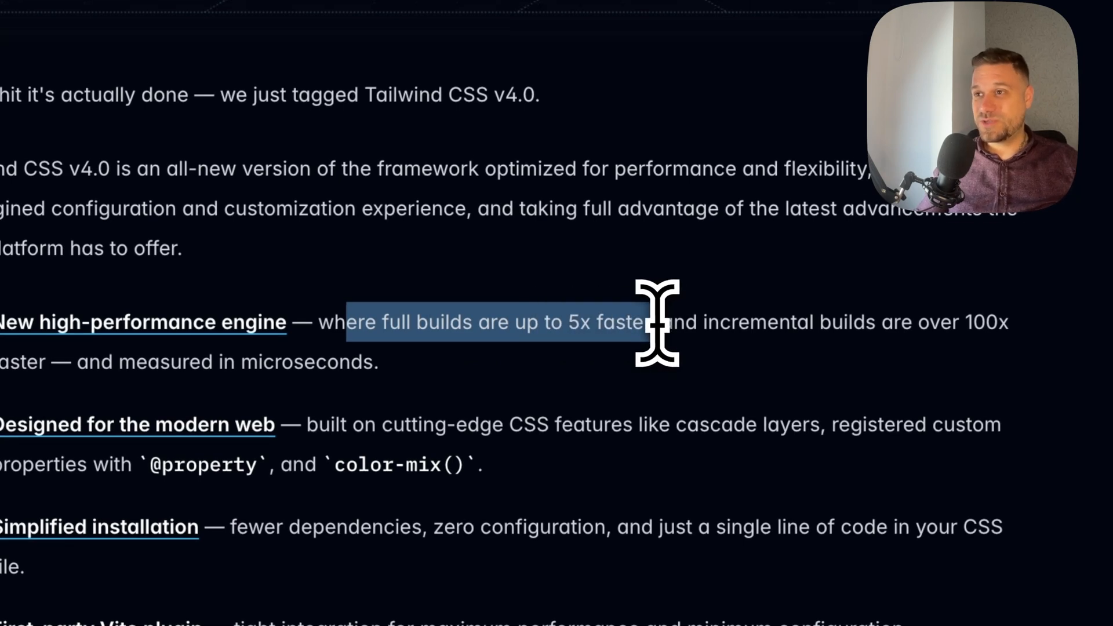
click(702, 322)
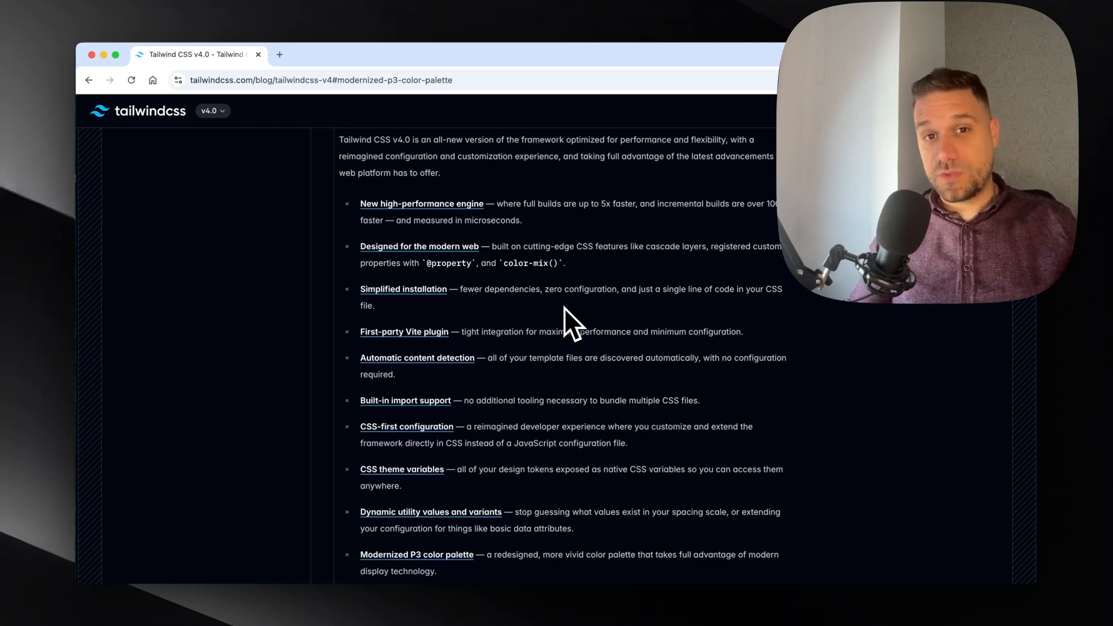
scroll(down, 3)
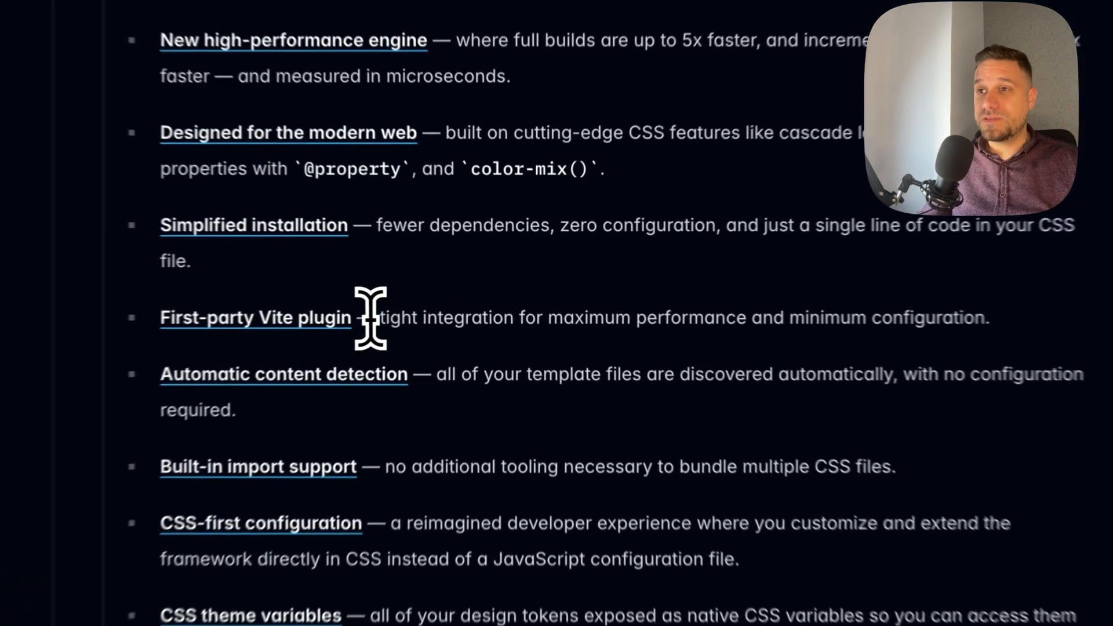
drag(362, 323, 776, 324)
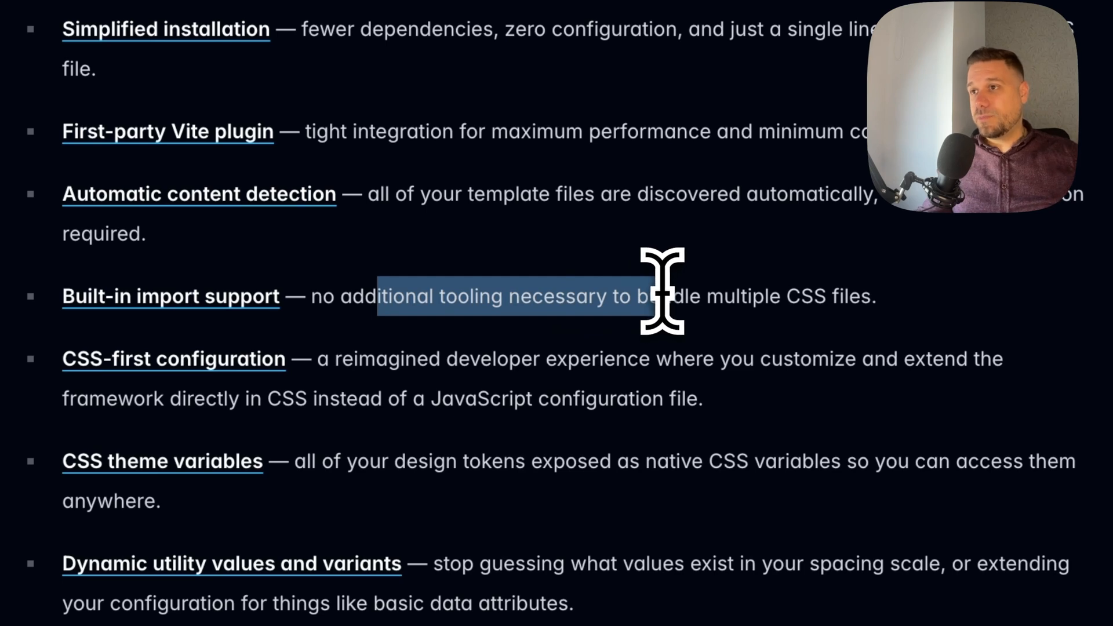
scroll(down, 3)
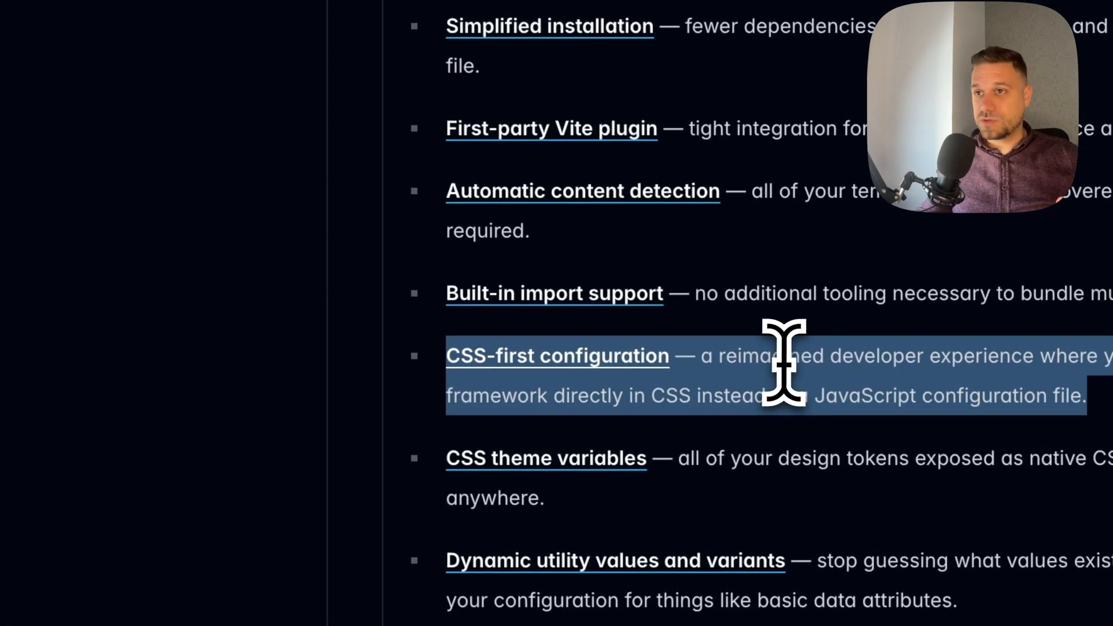
click(759, 357)
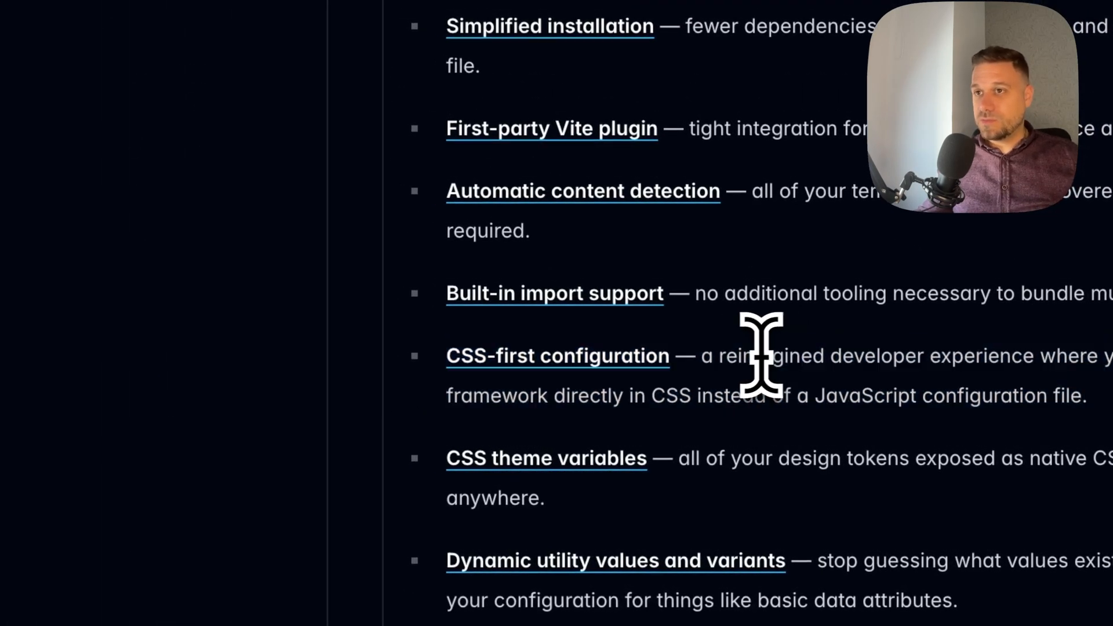
Scroll the feature list past Container queries and gradient APIs to the 'Start using Tailwind CSS v4.0 today' note.
scroll(down, 3)
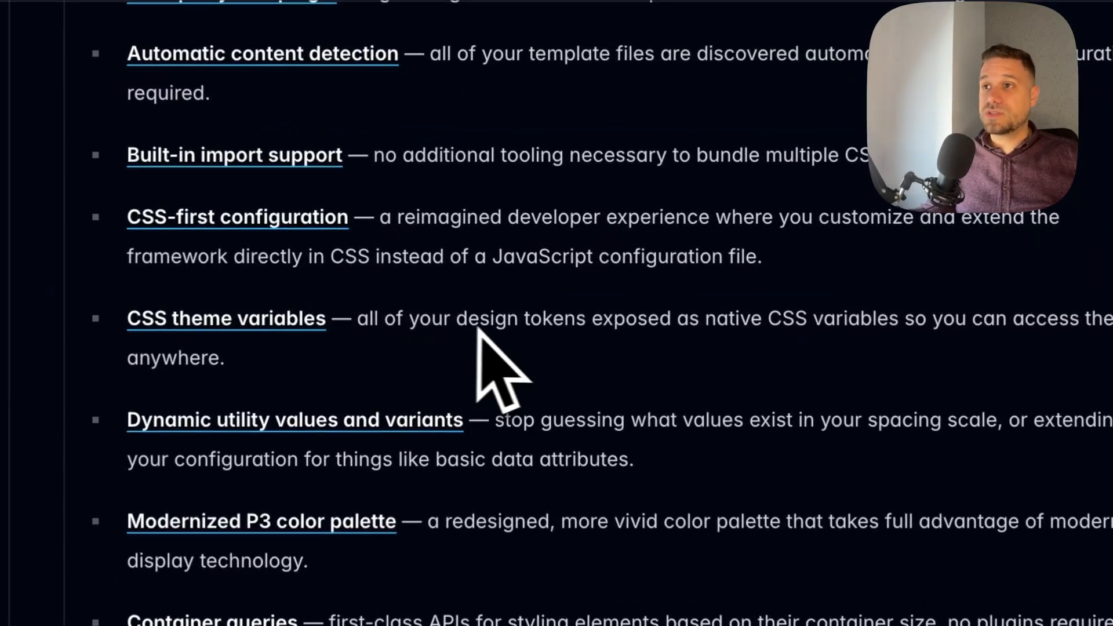
mouse_move(721, 351)
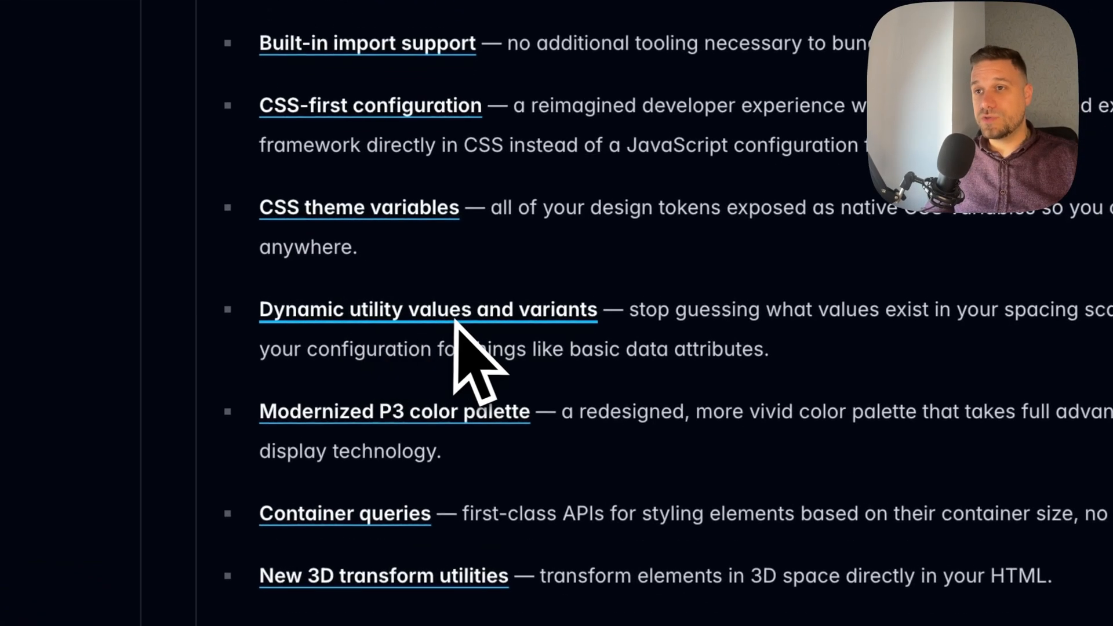
drag(627, 308, 738, 308)
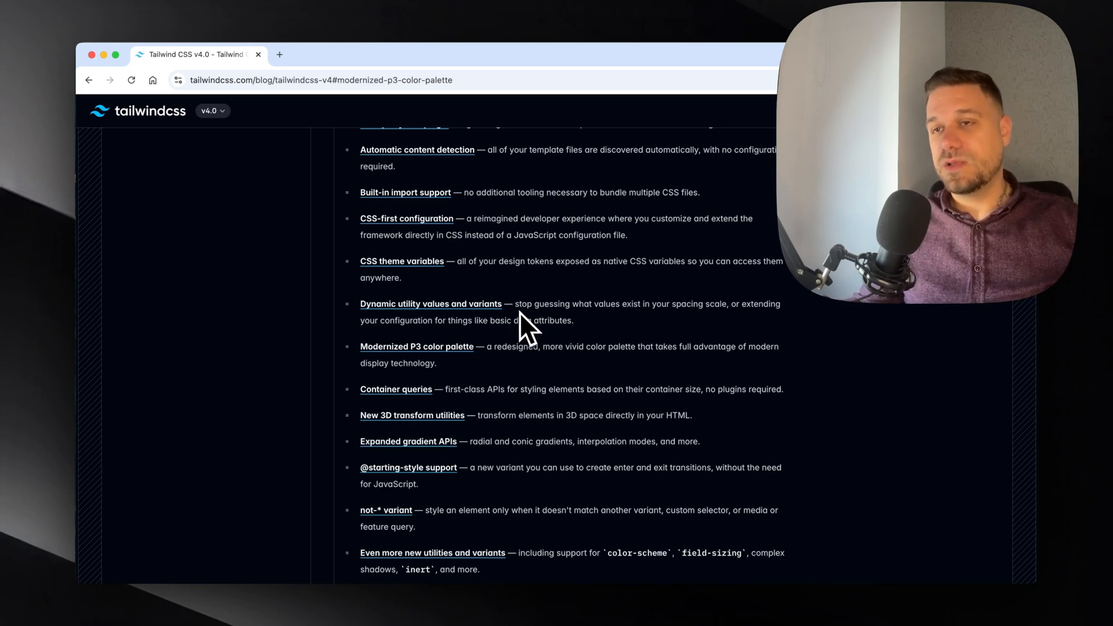
scroll(down, 3)
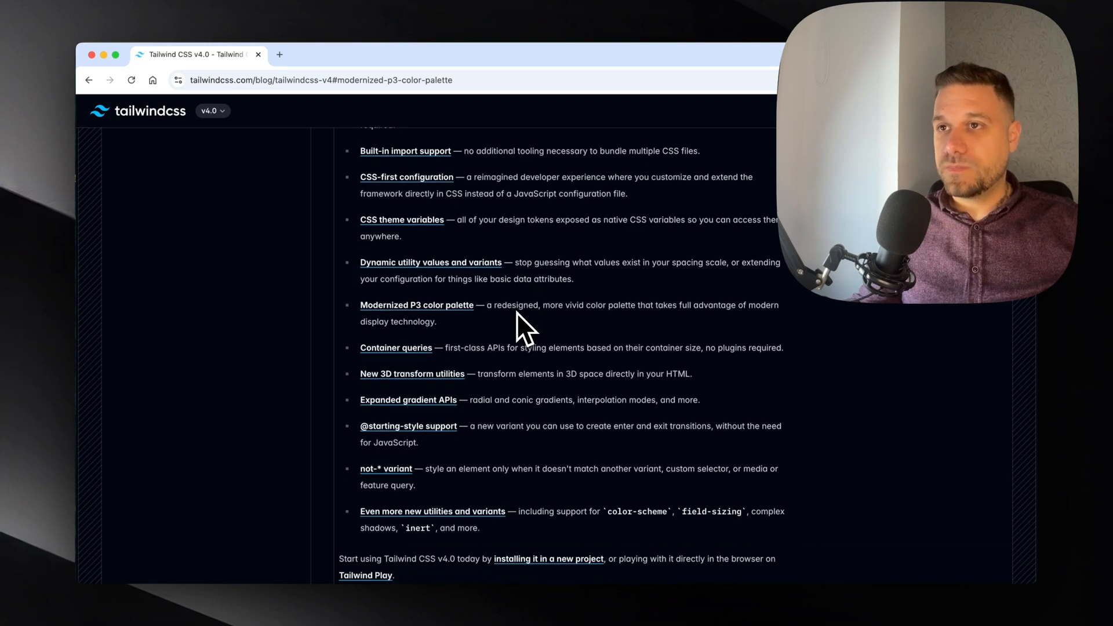
Scroll the feature list to reach the Modernized P3 color palette link.
scroll(down, 3)
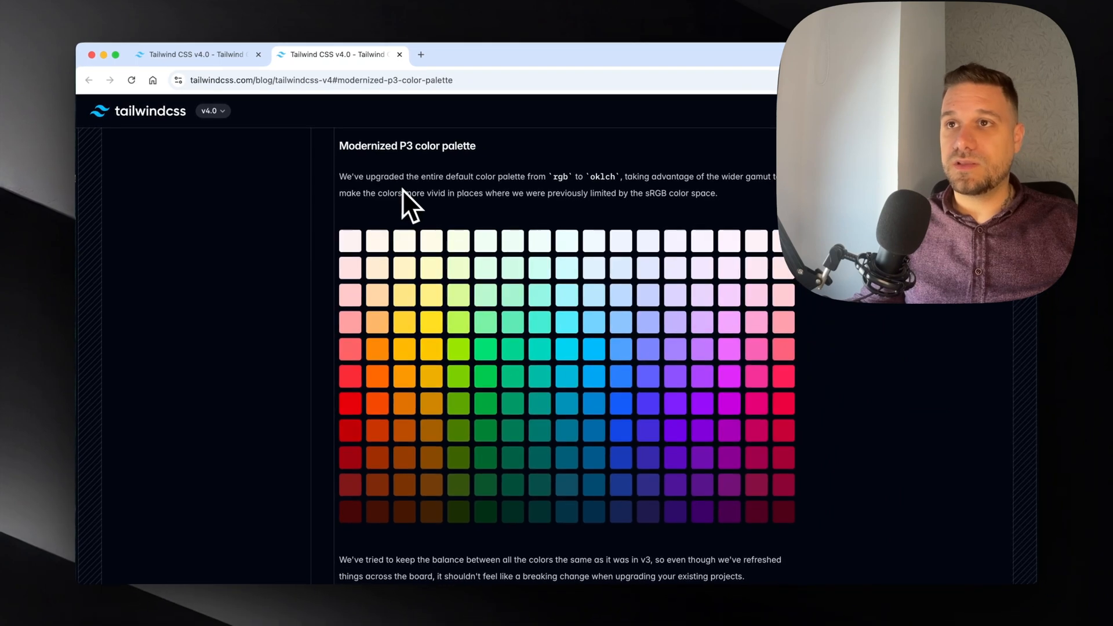
mouse_move(479, 208)
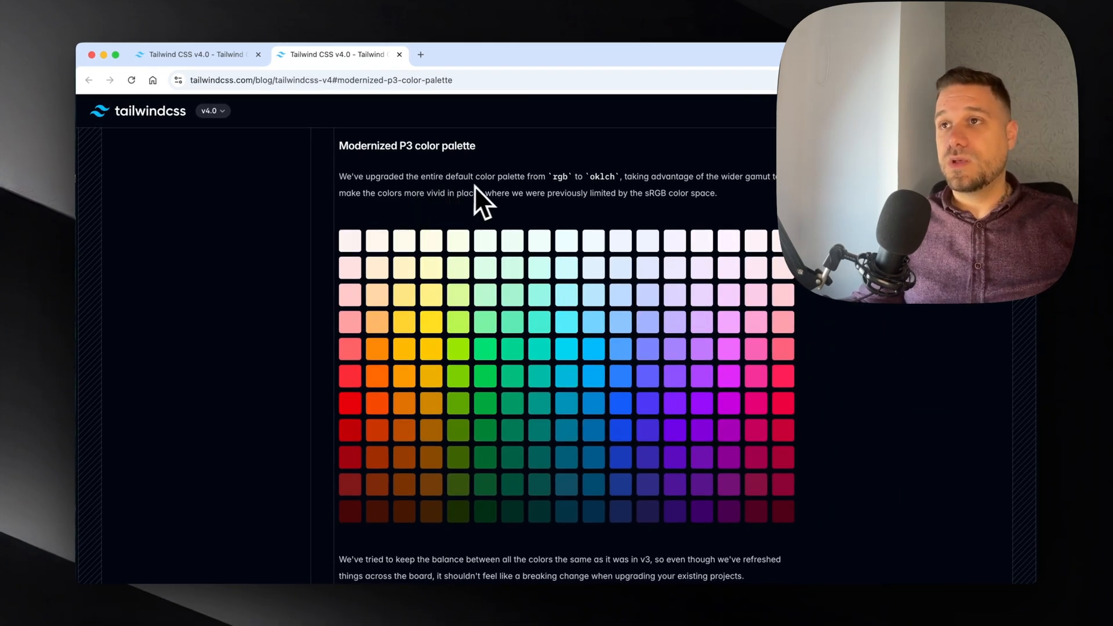
mouse_move(605, 214)
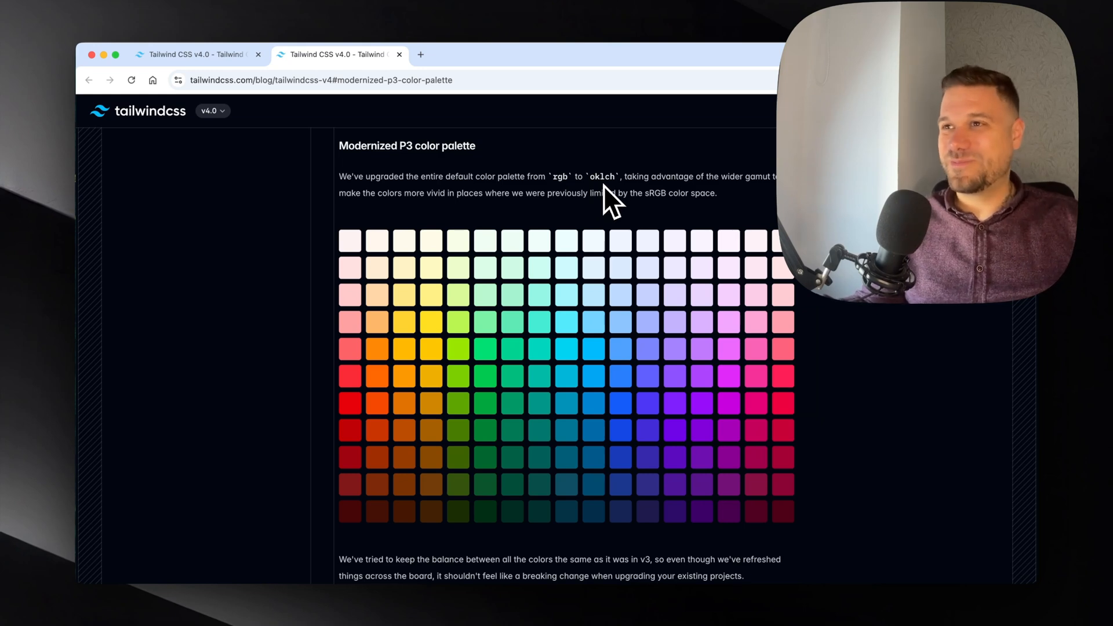
mouse_move(633, 206)
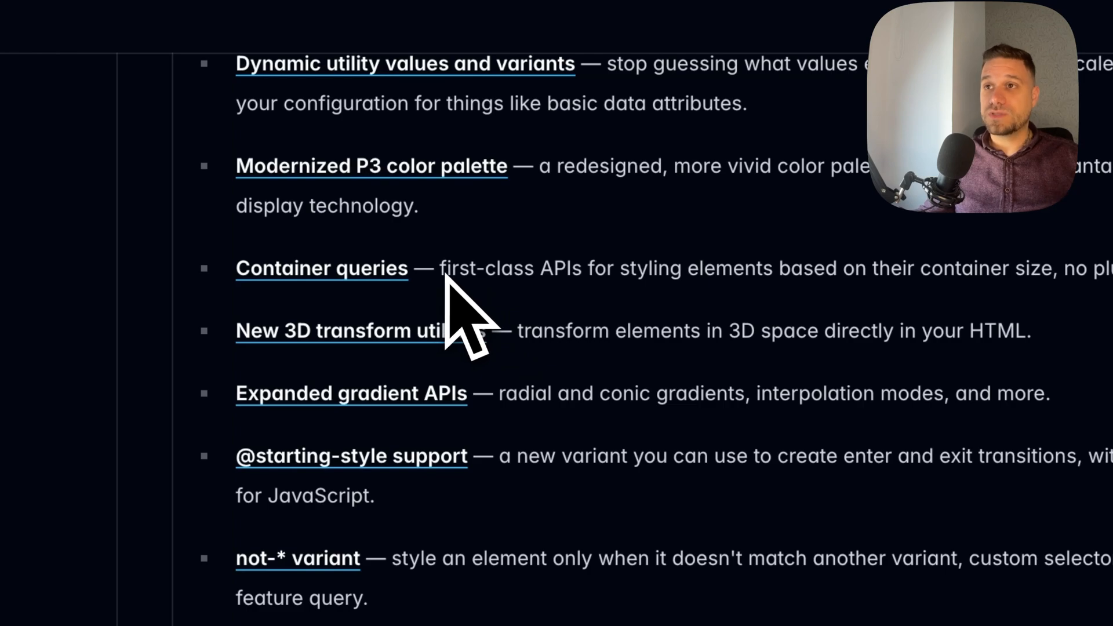
mouse_move(600, 312)
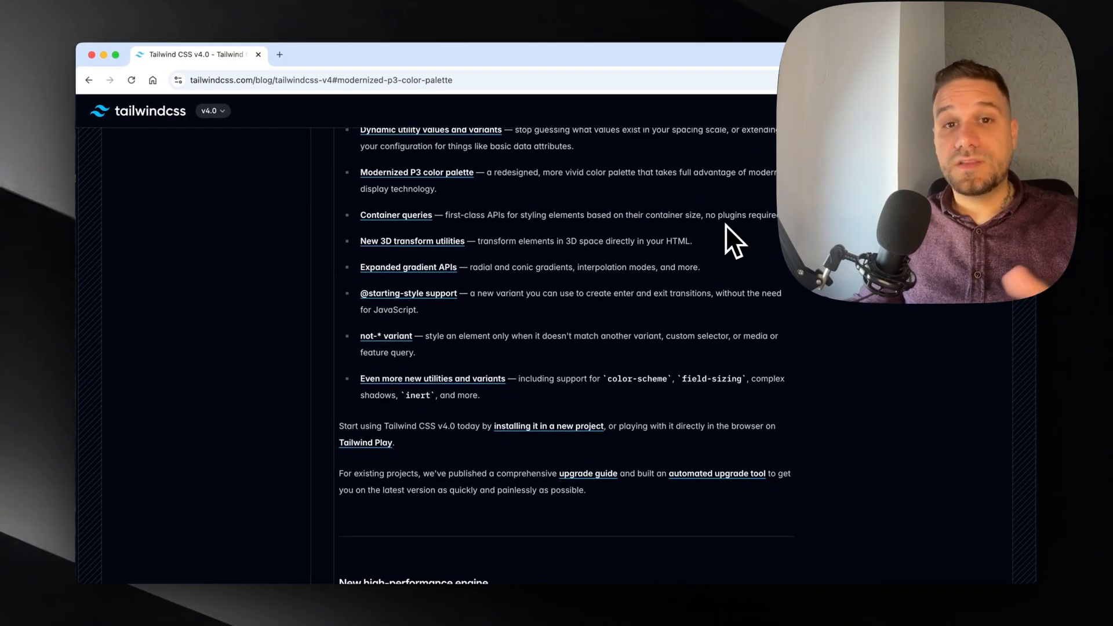
mouse_move(690, 239)
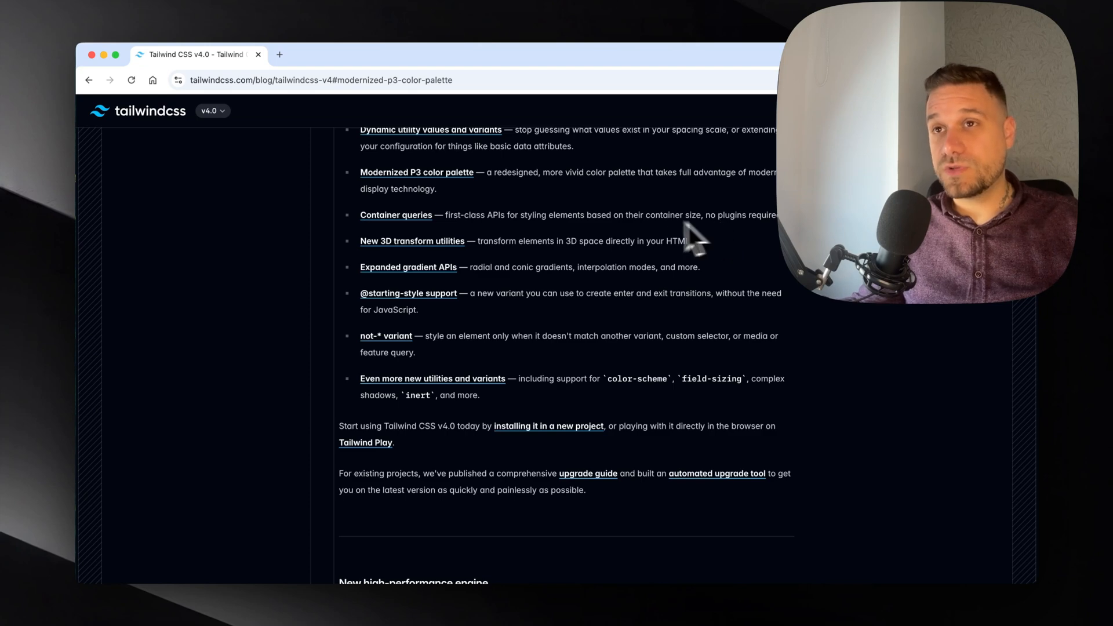
mouse_move(482, 227)
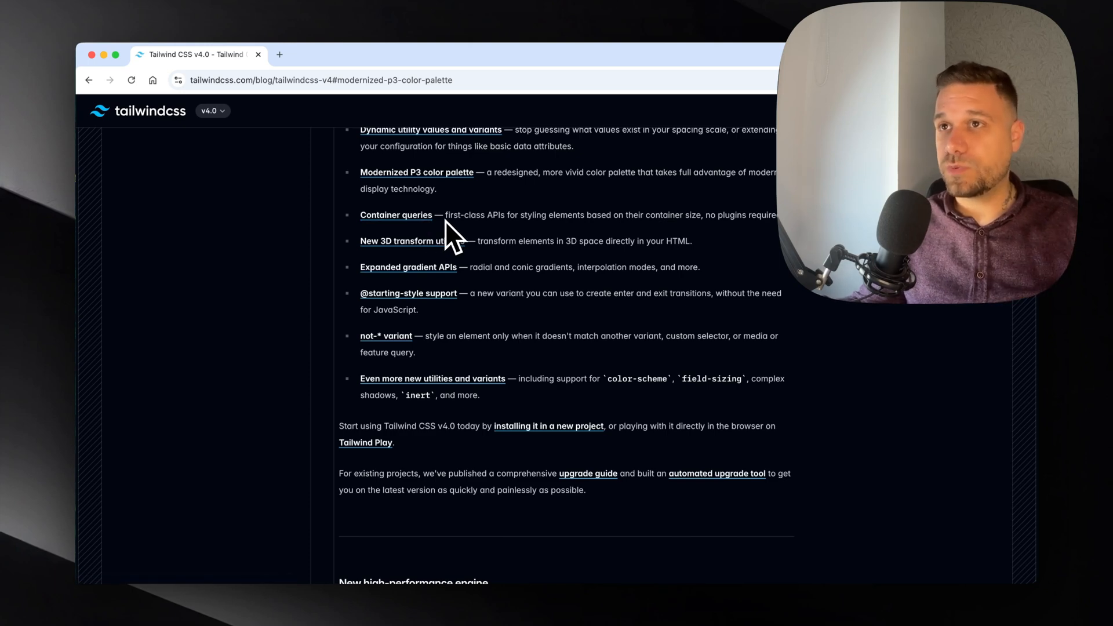
mouse_move(459, 241)
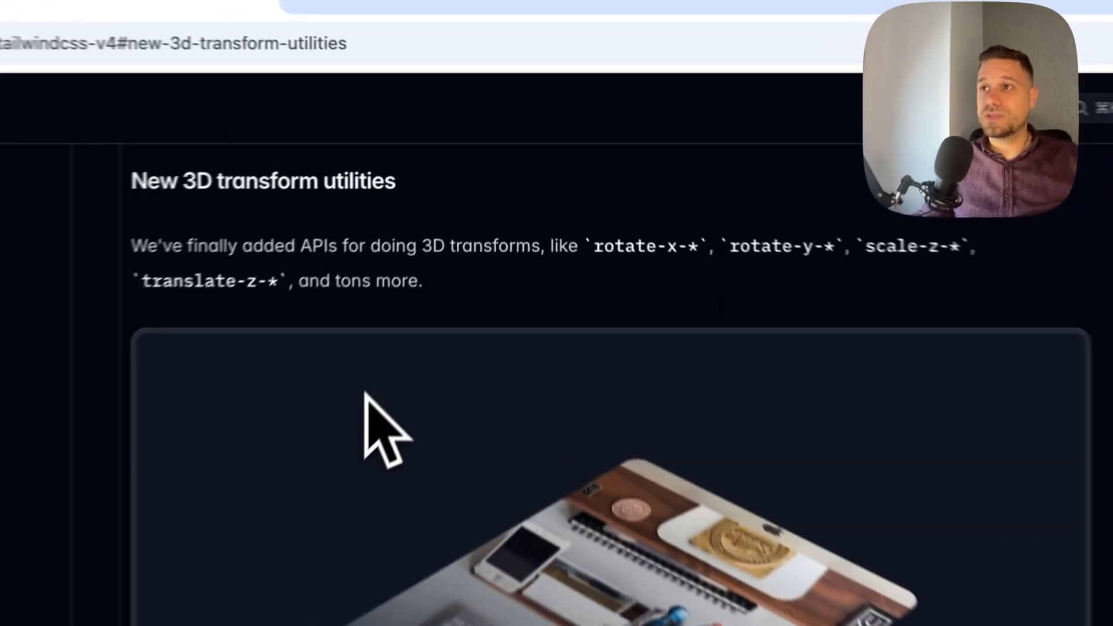
double_click(659, 265)
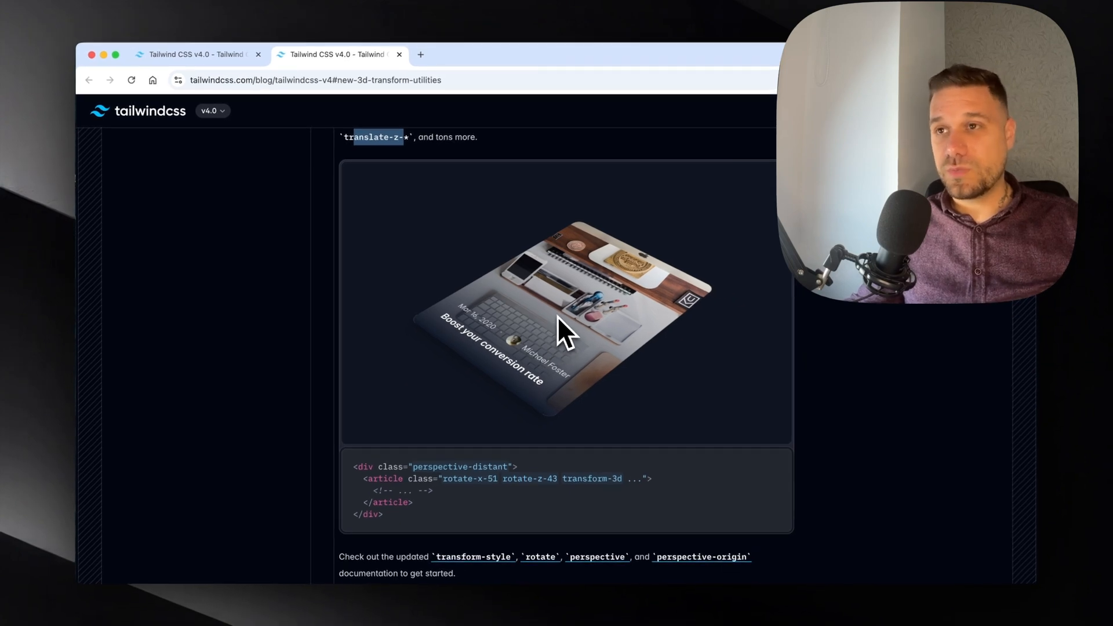
mouse_move(561, 327)
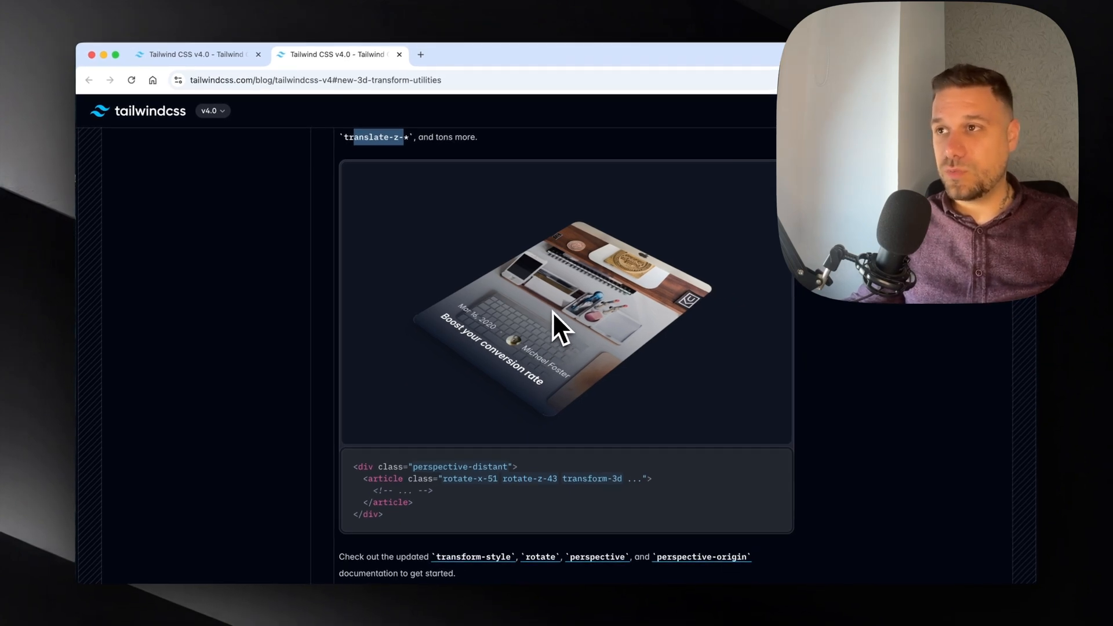
scroll(down, 3)
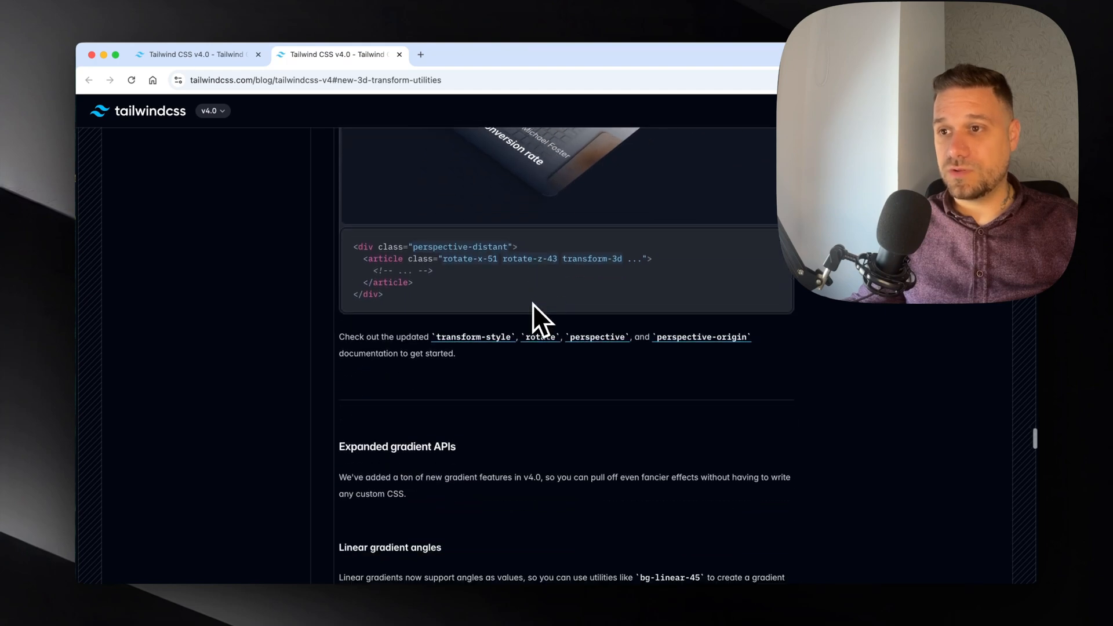
scroll(down, 3)
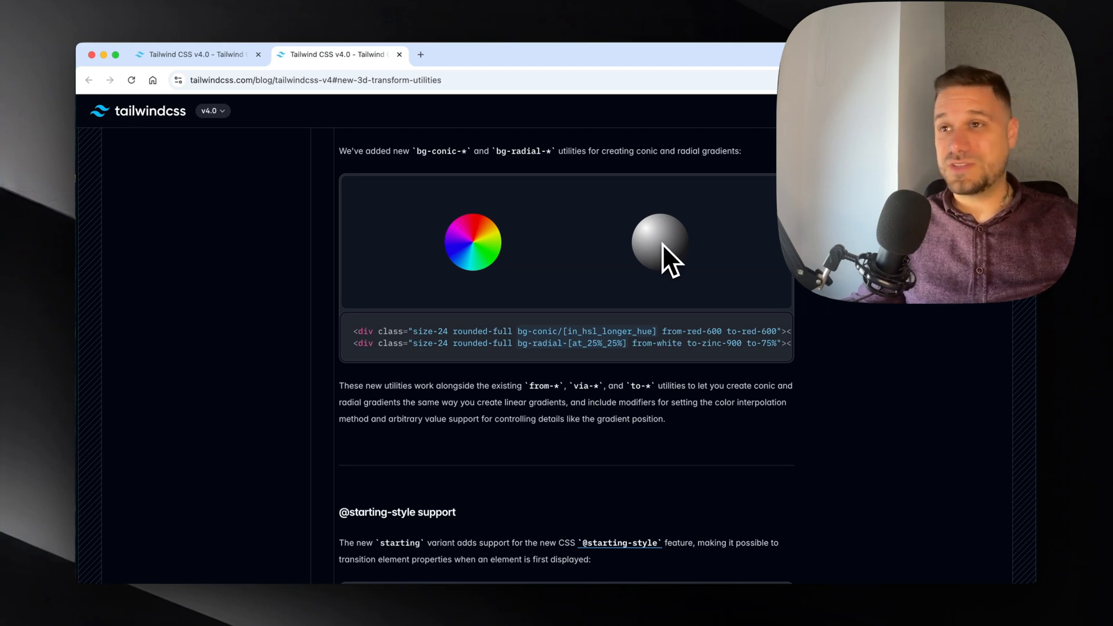
mouse_move(654, 269)
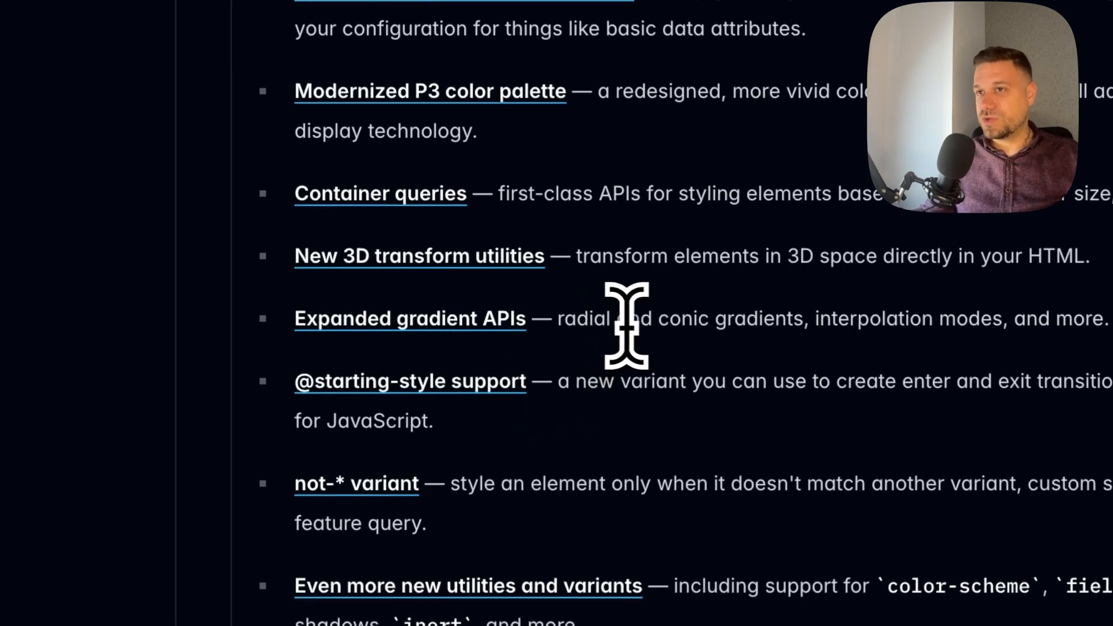
drag(558, 317, 642, 317)
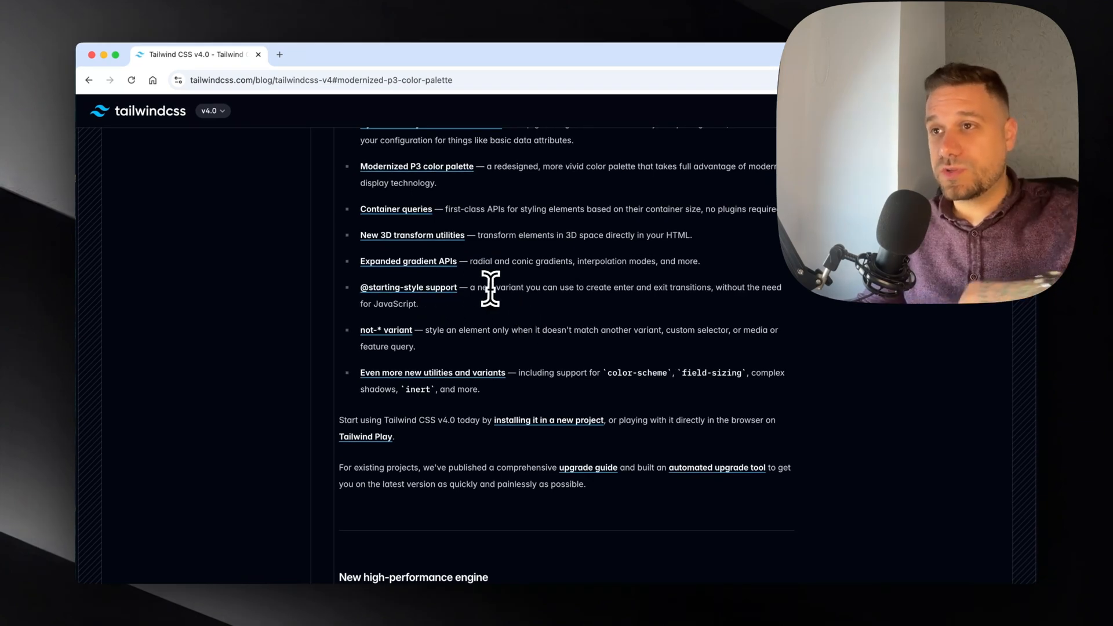
drag(516, 286, 614, 286)
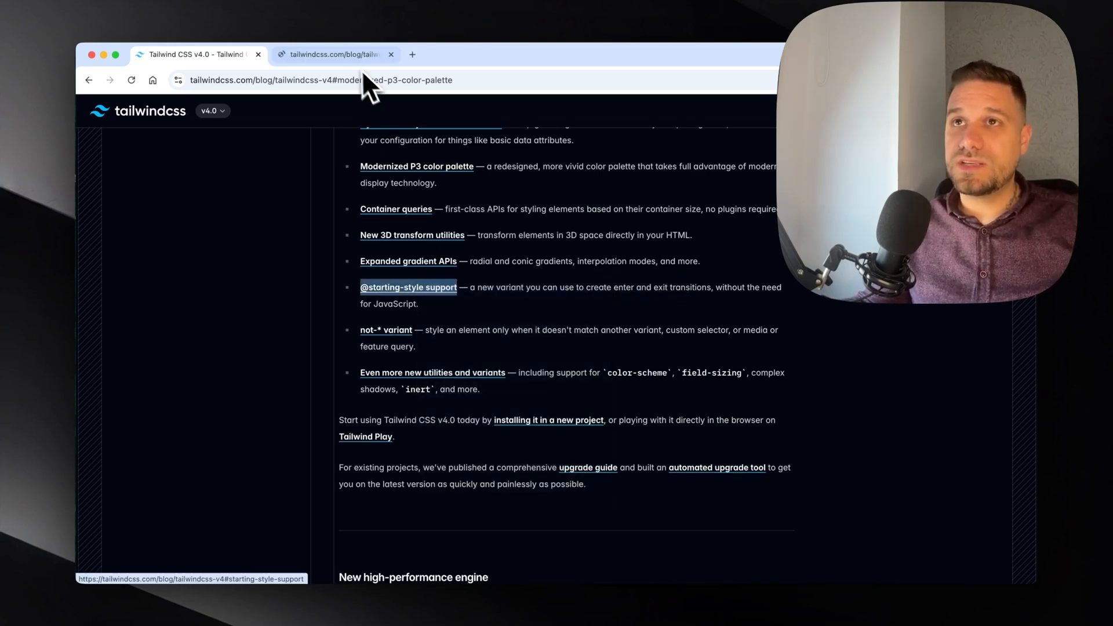
click(408, 287)
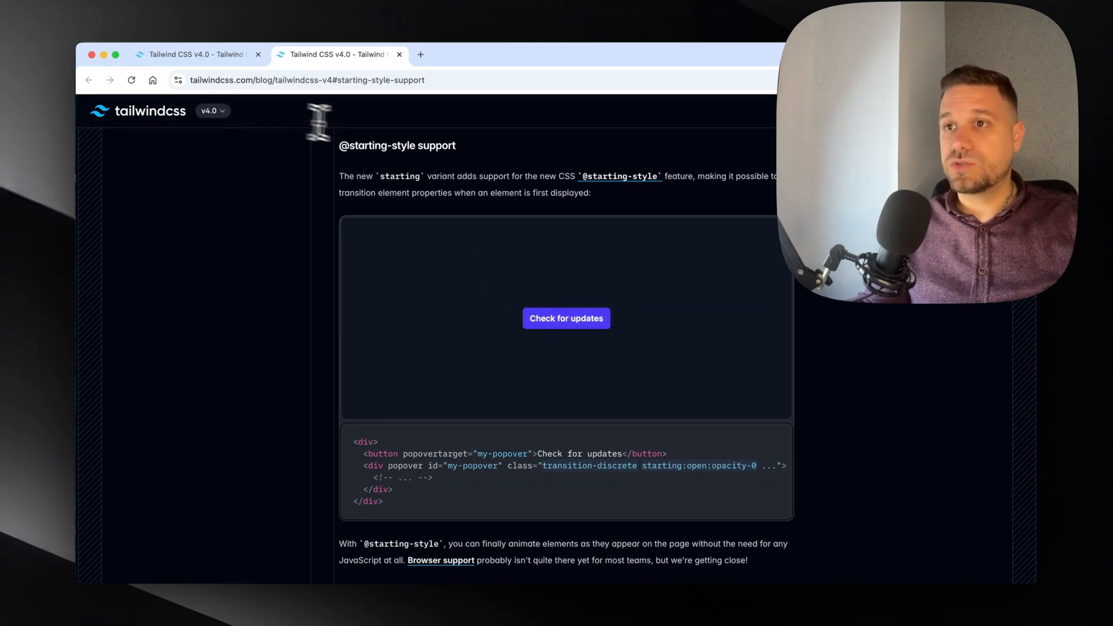
mouse_move(465, 292)
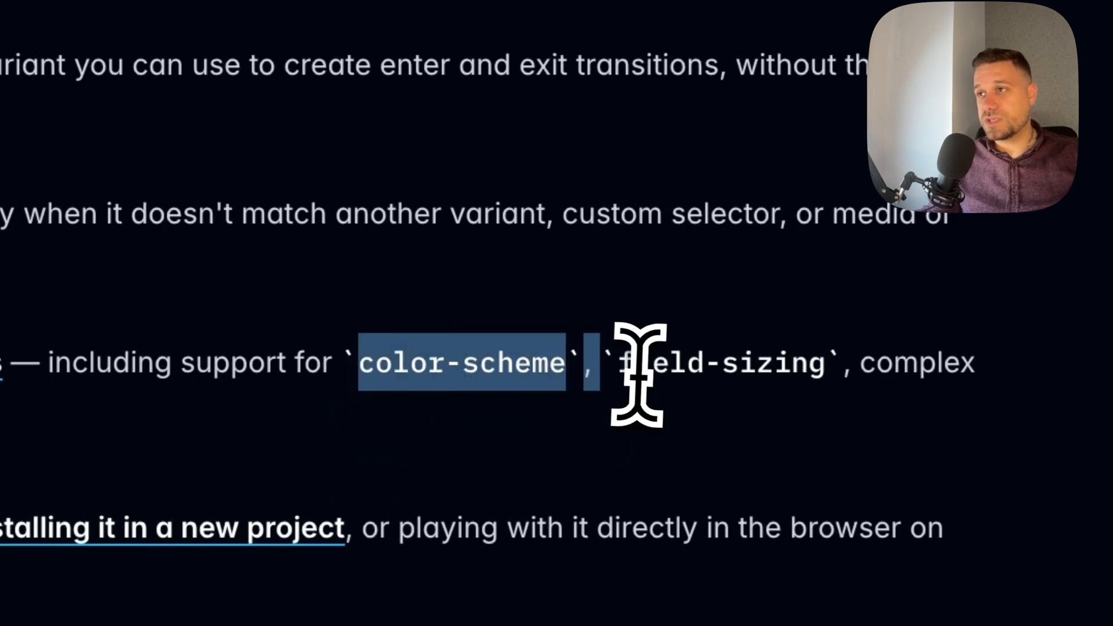
View the Even more new utilities and variants section in a separate tab, then close that tab.
scroll(down, 3)
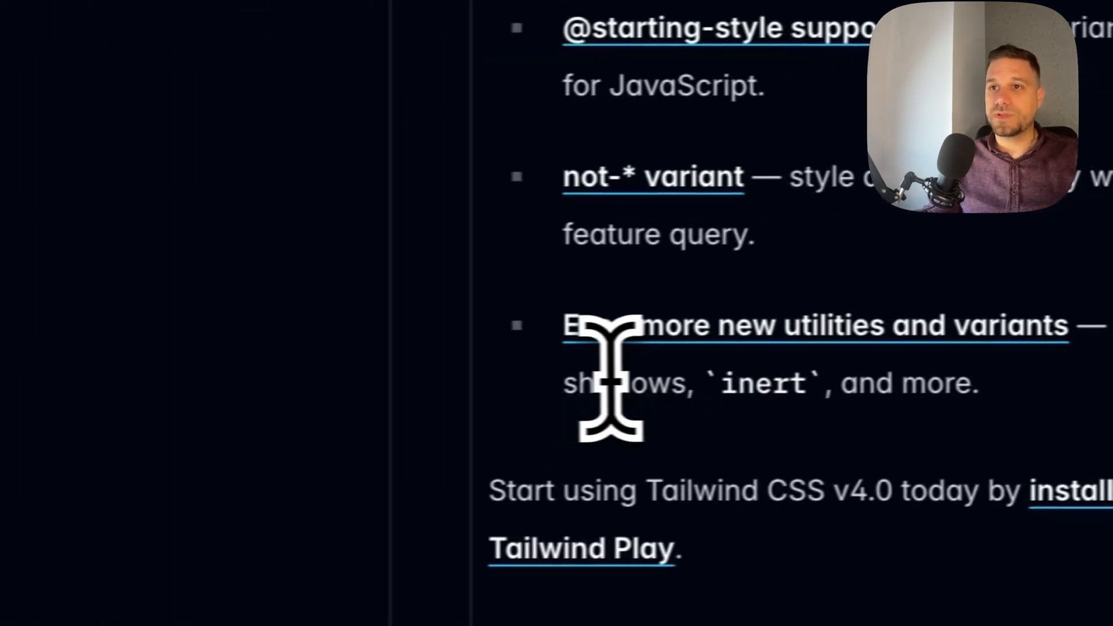
right_click(434, 277)
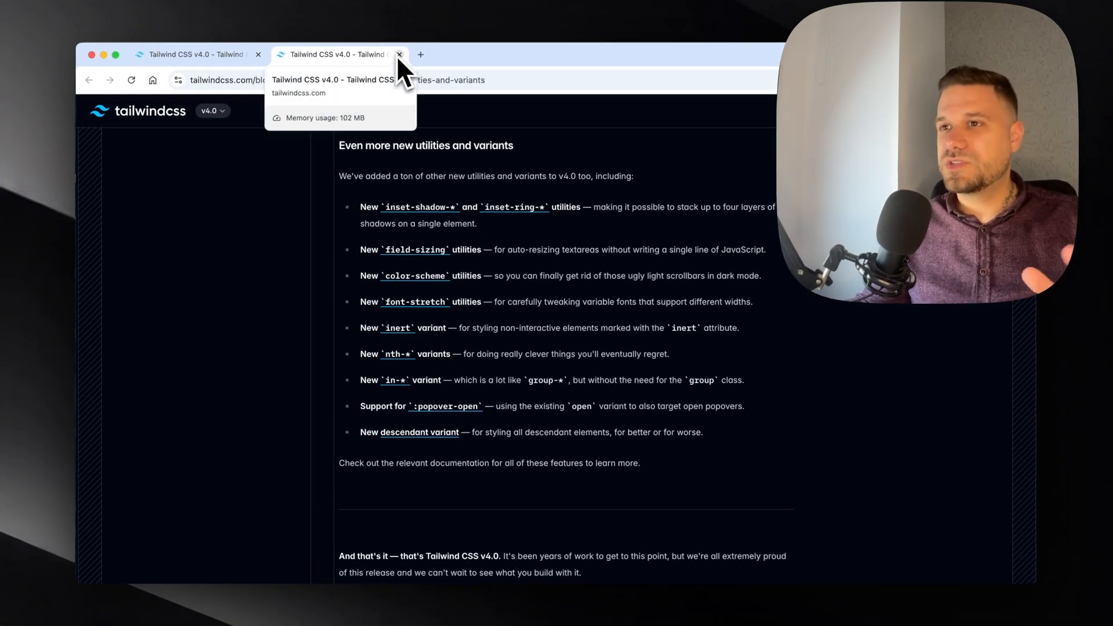
click(398, 55)
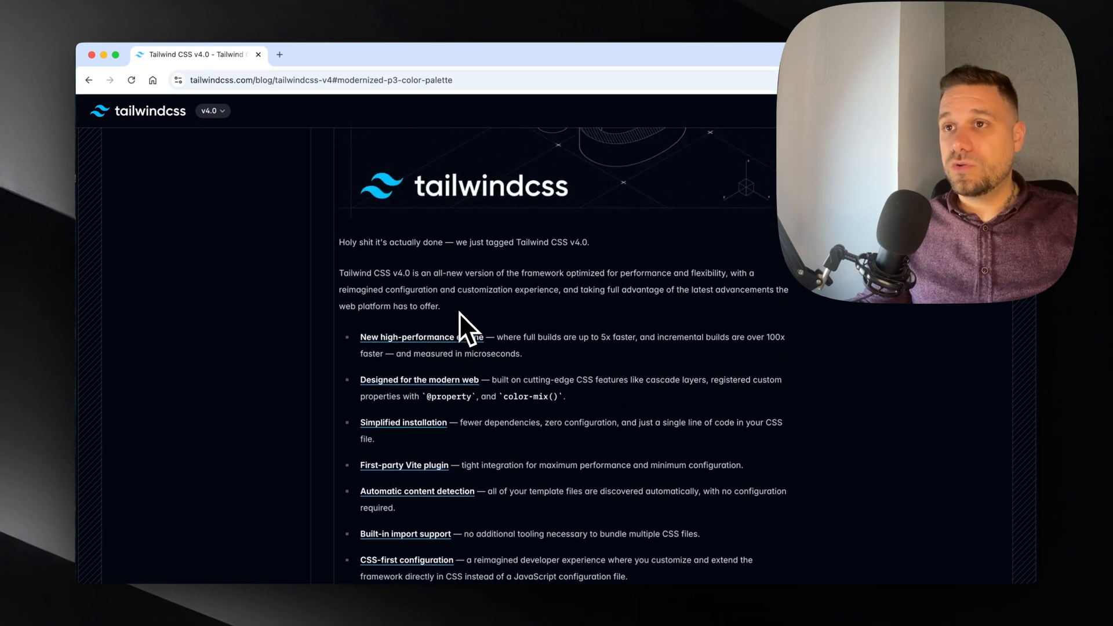
scroll(down, 3)
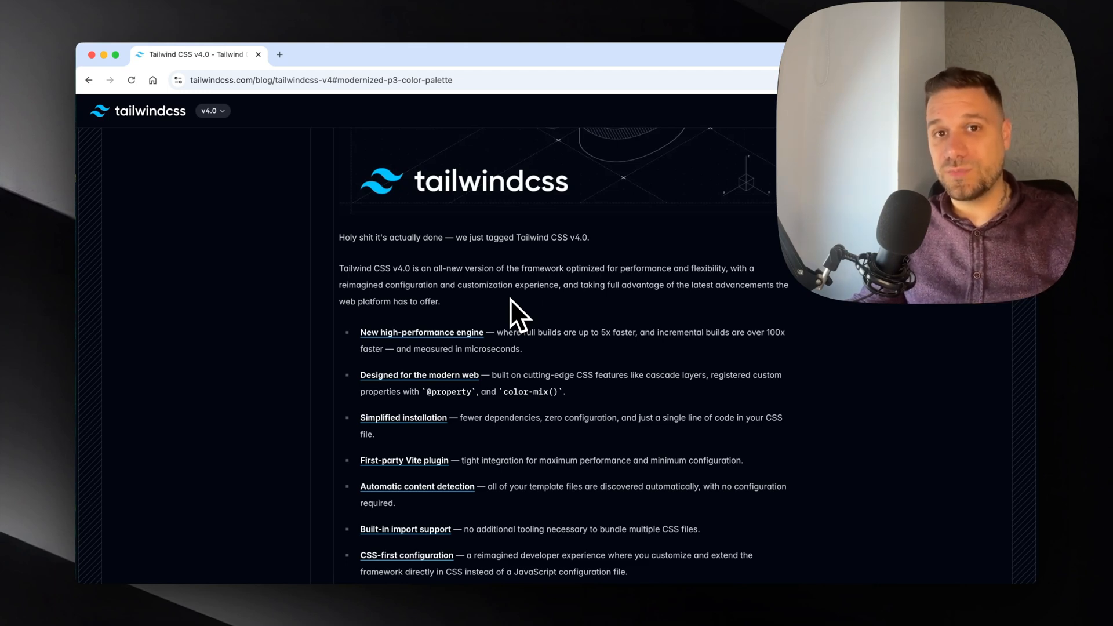
scroll(down, 3)
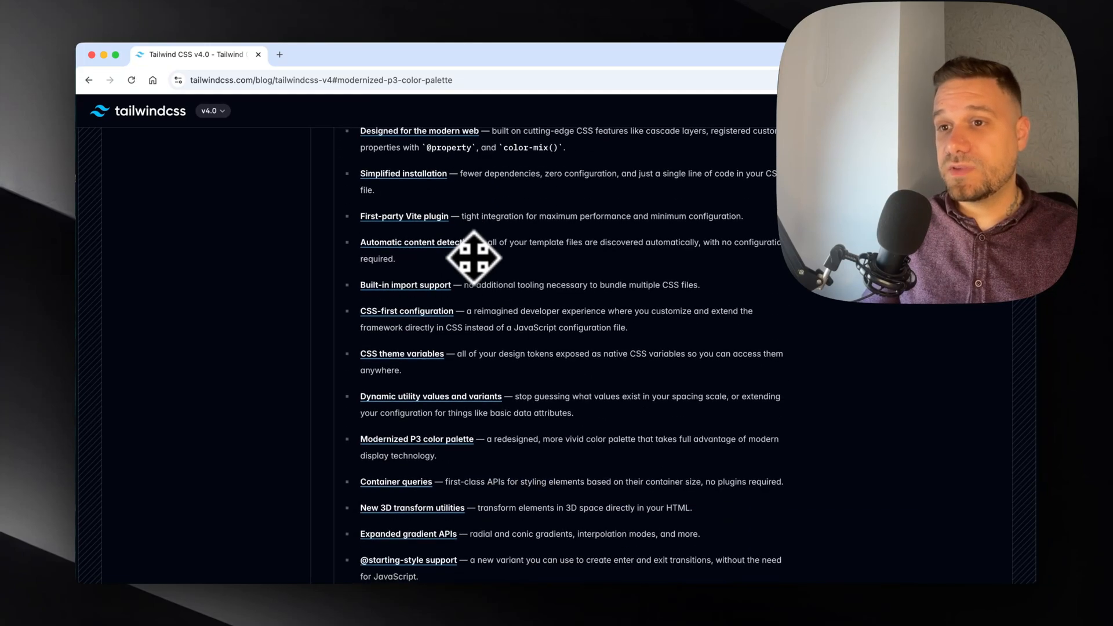
scroll(down, 3)
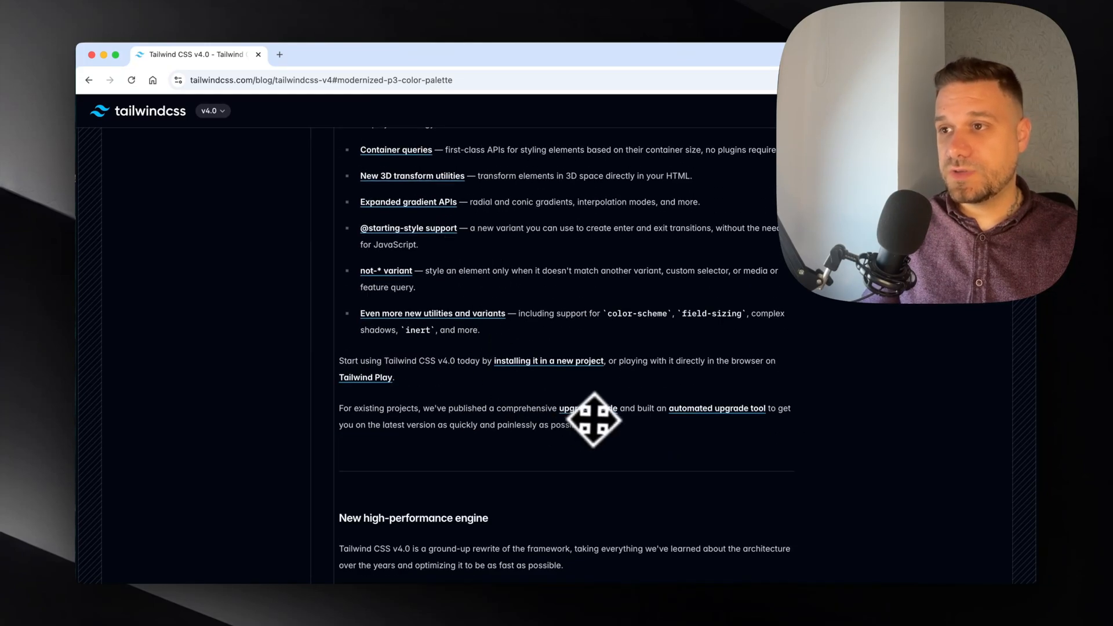
Open the v4 upgrade guide and scroll to the Using the upgrade tool section with its npx command.
click(573, 407)
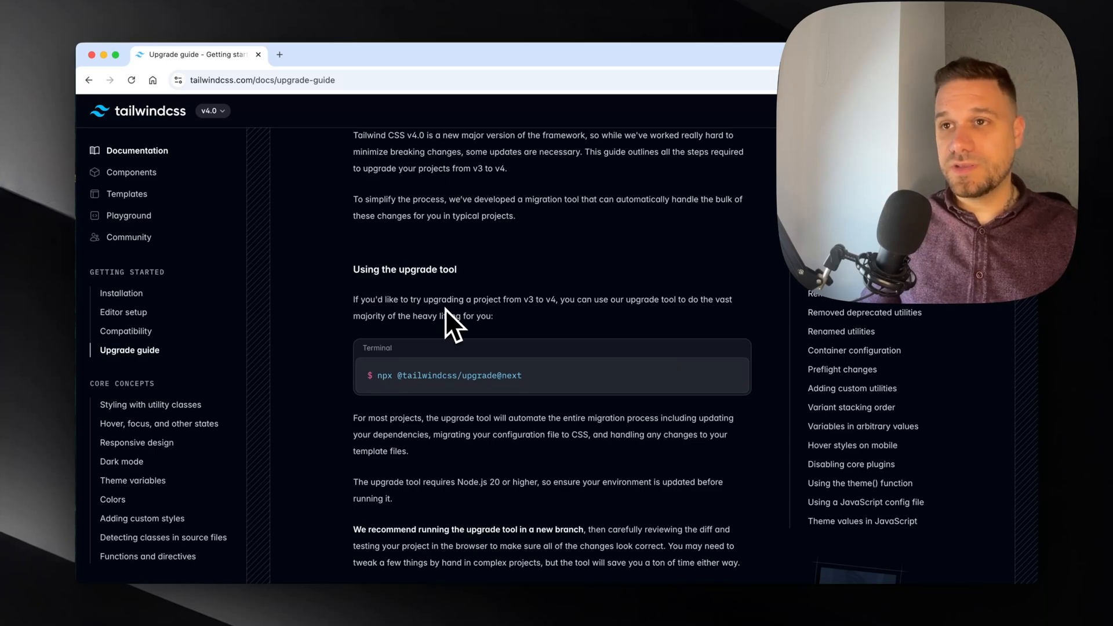
scroll(down, 3)
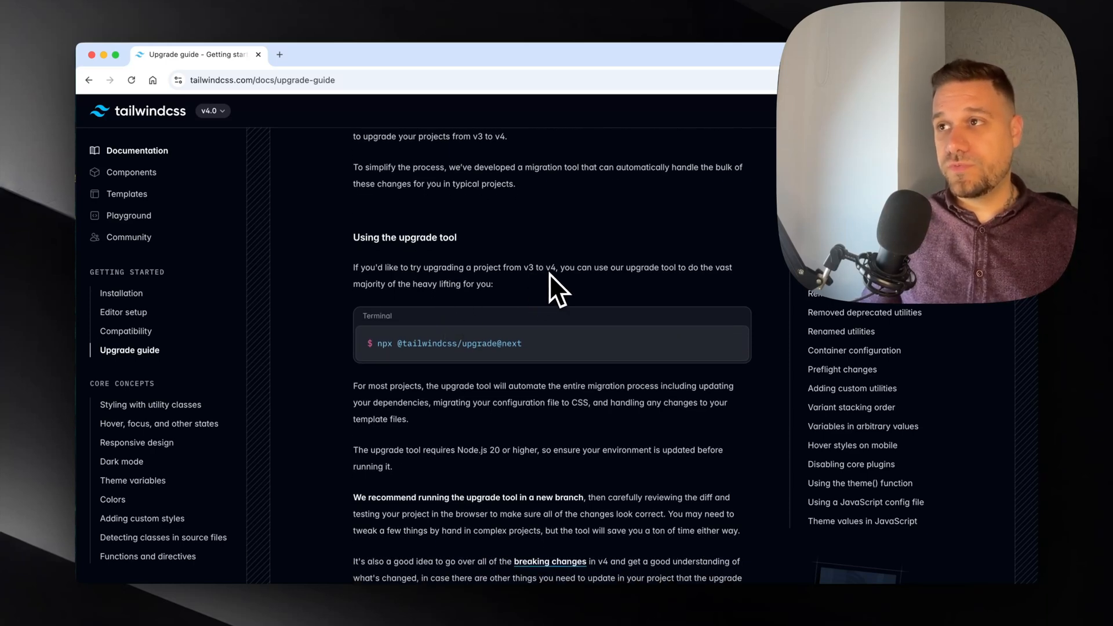
scroll(down, 3)
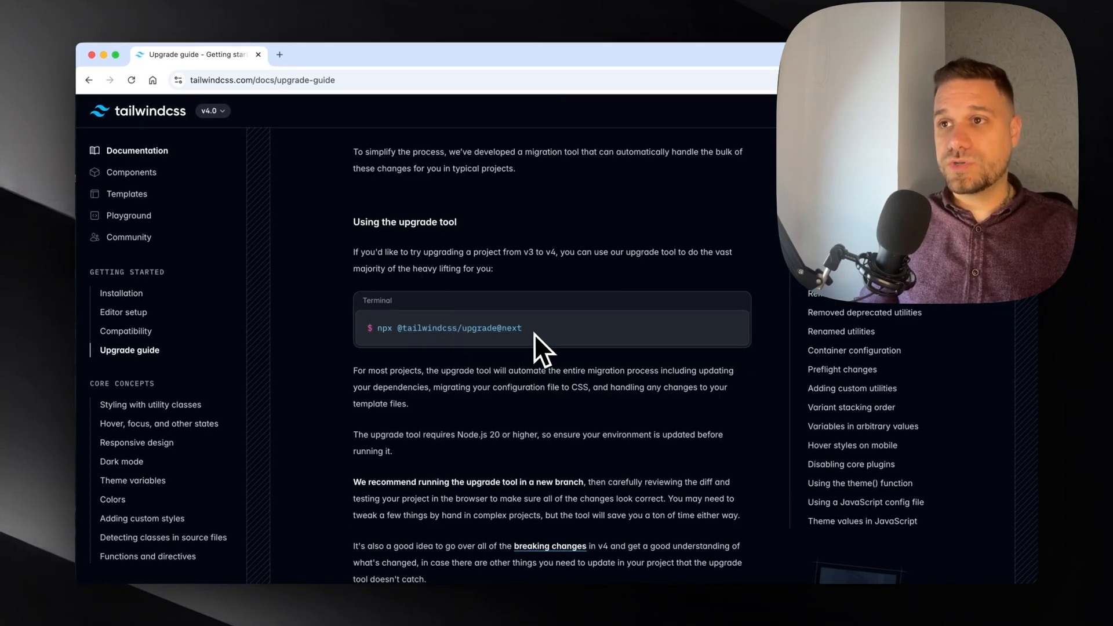
mouse_move(532, 279)
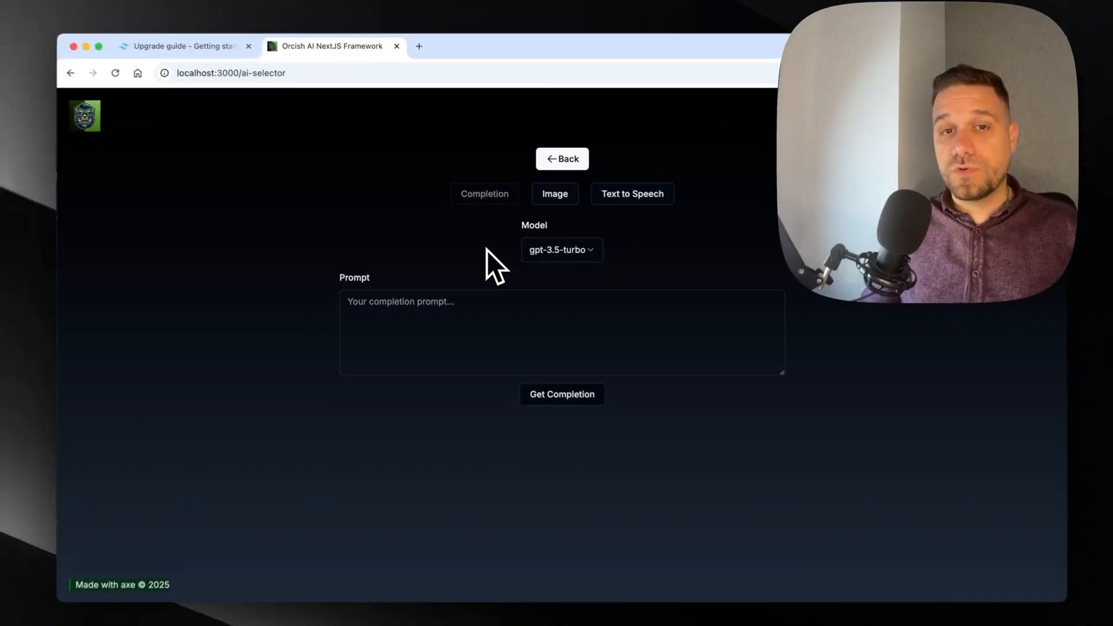
click(186, 47)
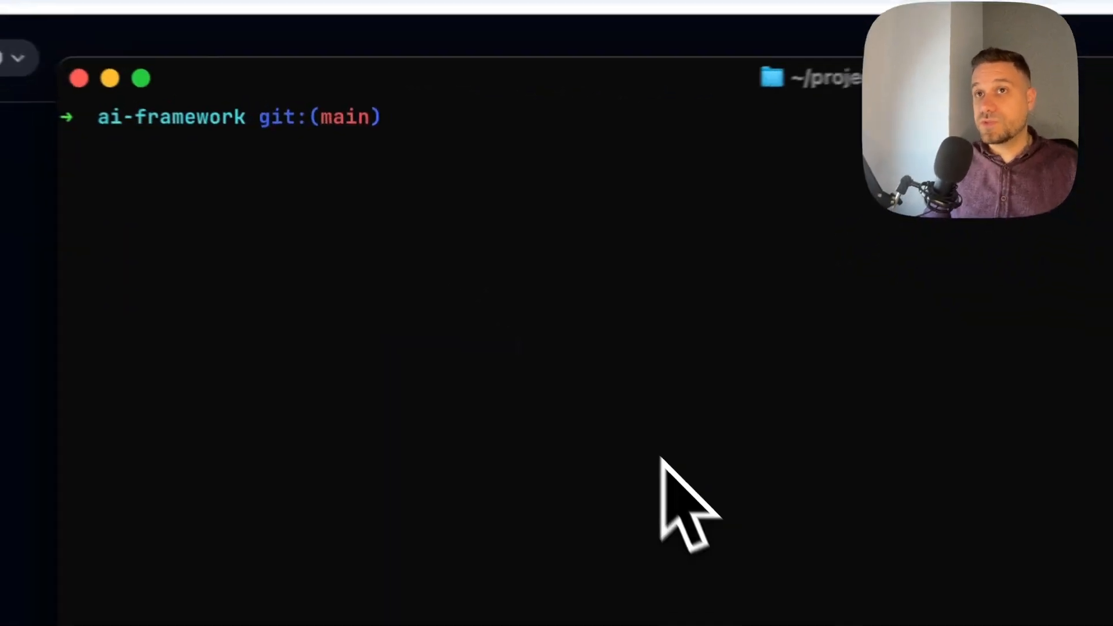
text(npx @tailwindcss/upgrade@next)
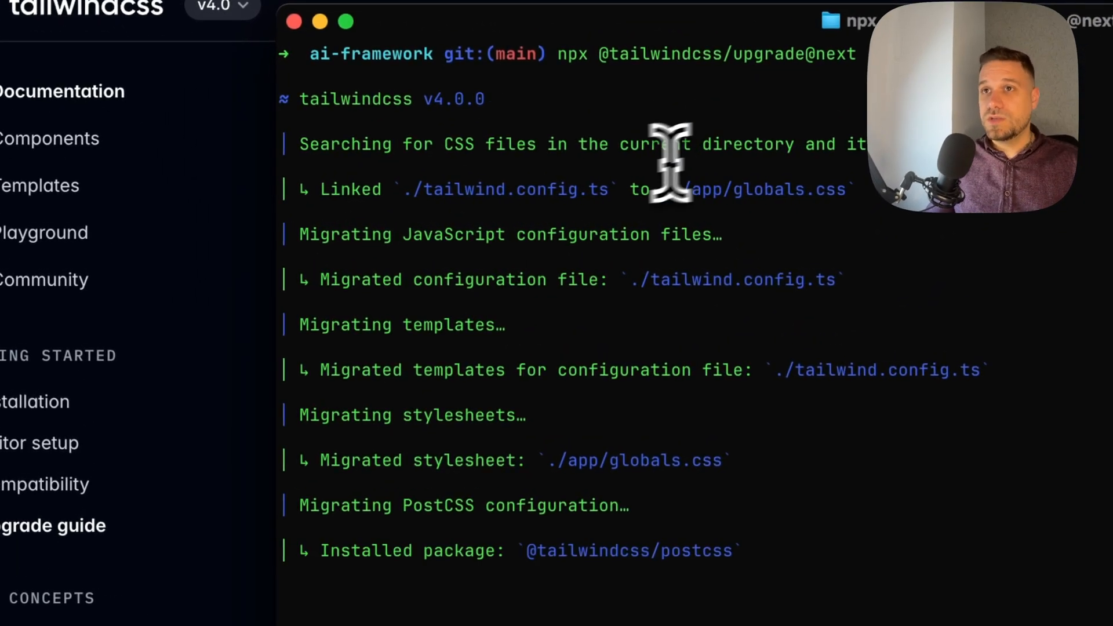
mouse_move(433, 197)
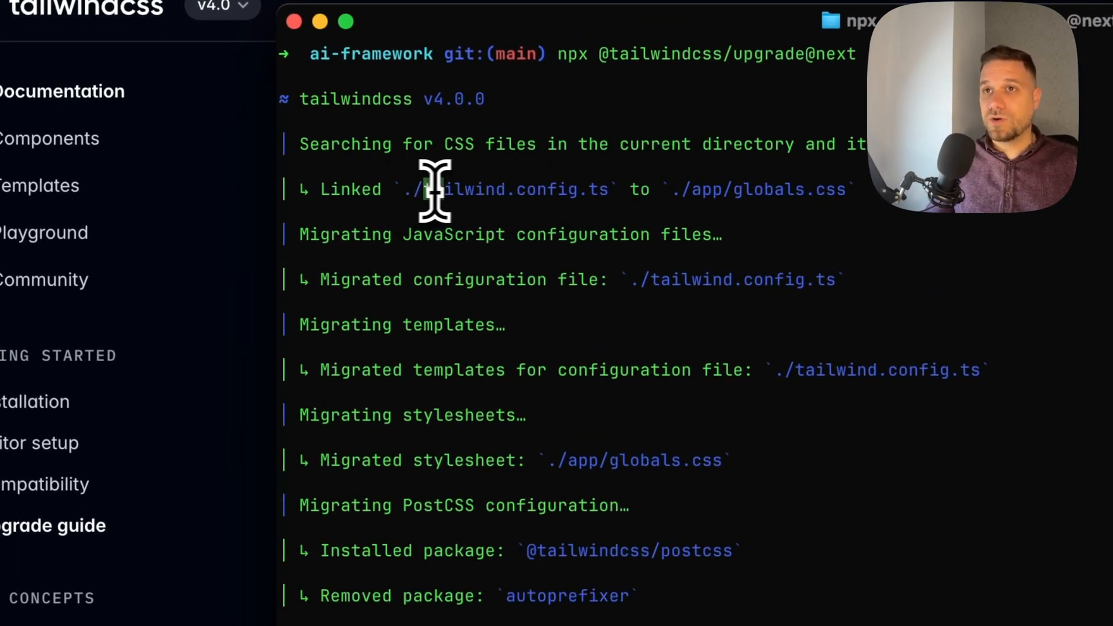
double_click(501, 189)
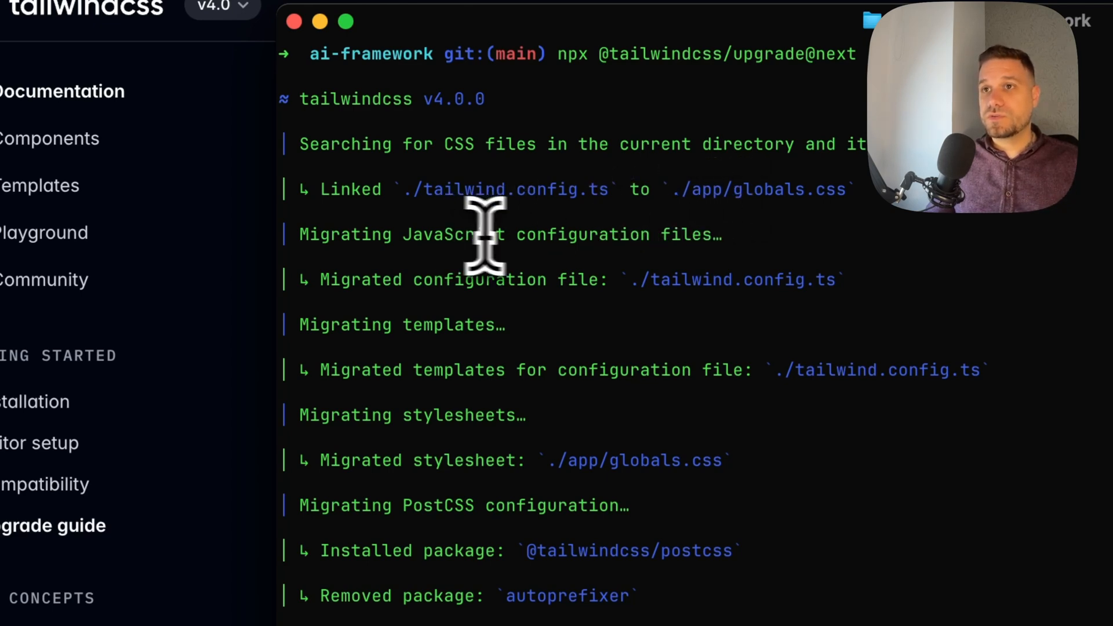
mouse_move(716, 290)
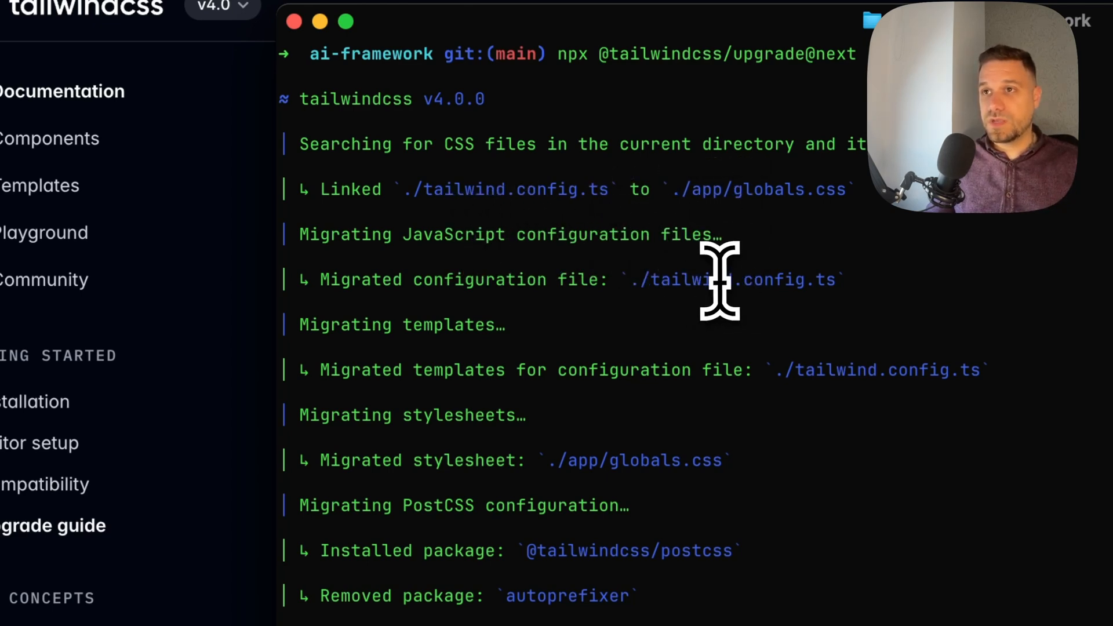
mouse_move(692, 381)
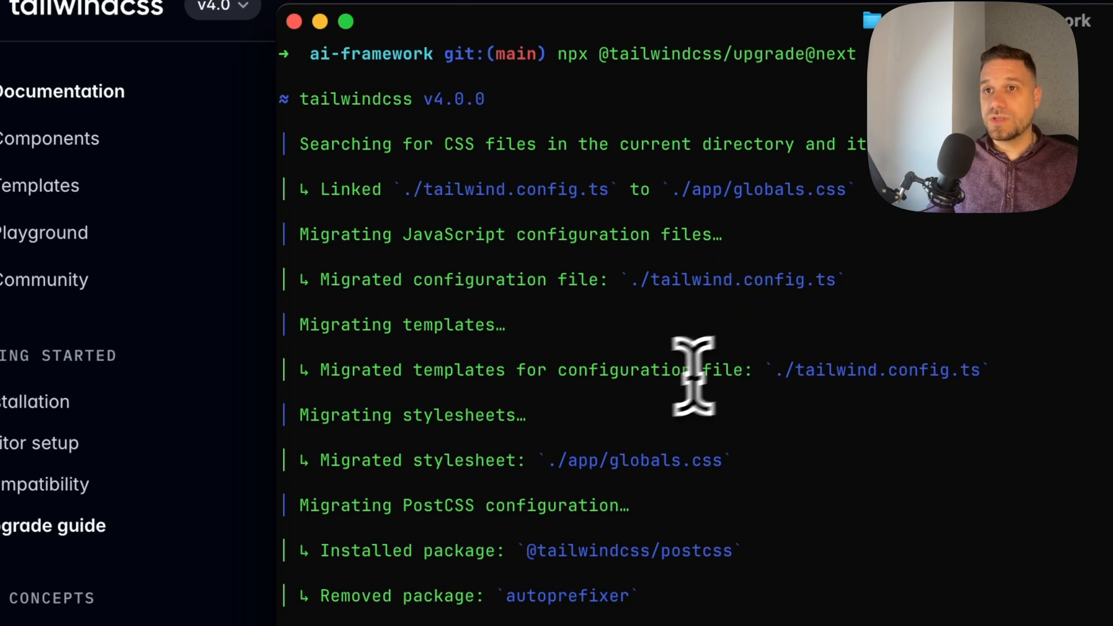
drag(497, 460, 717, 460)
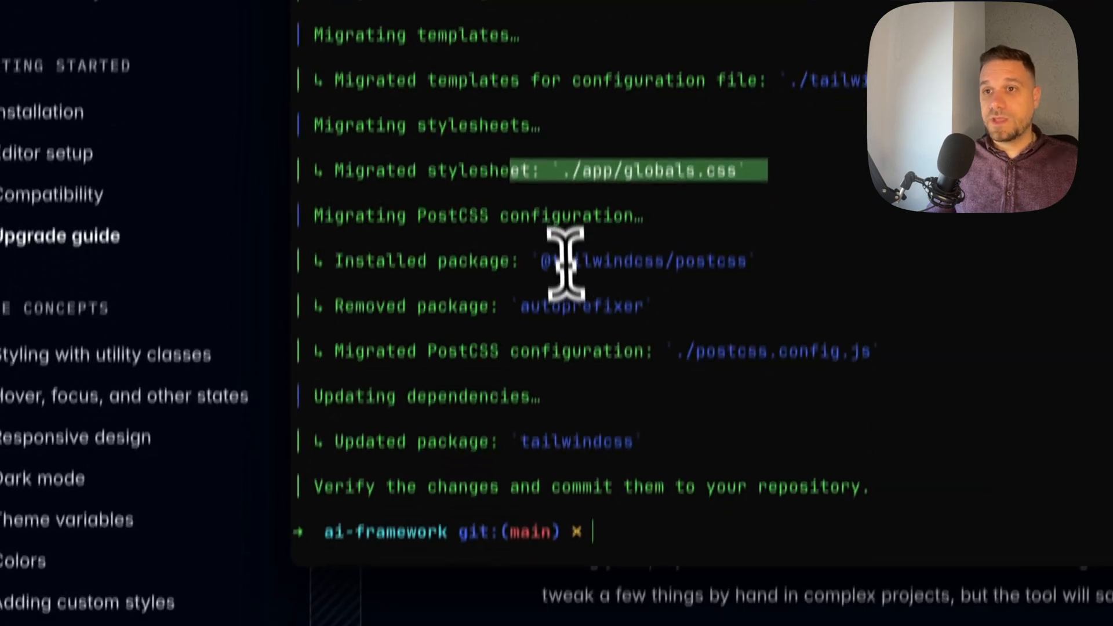
scroll(down, 3)
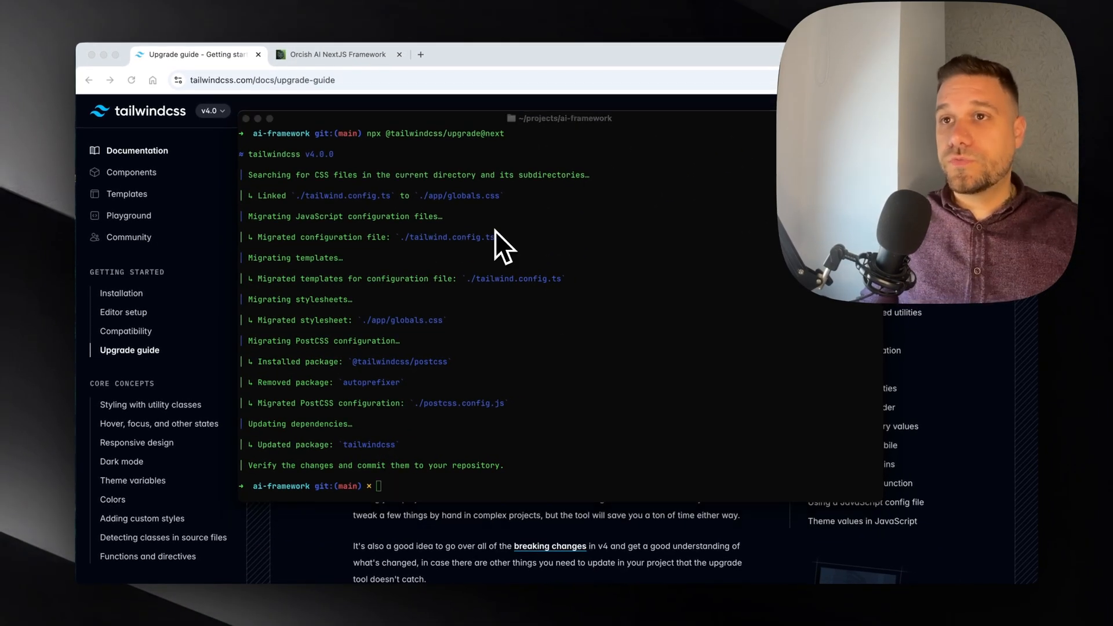
In the app, prompt 'give me 10 or' and get a completion listing ten orcish names.
click(336, 54)
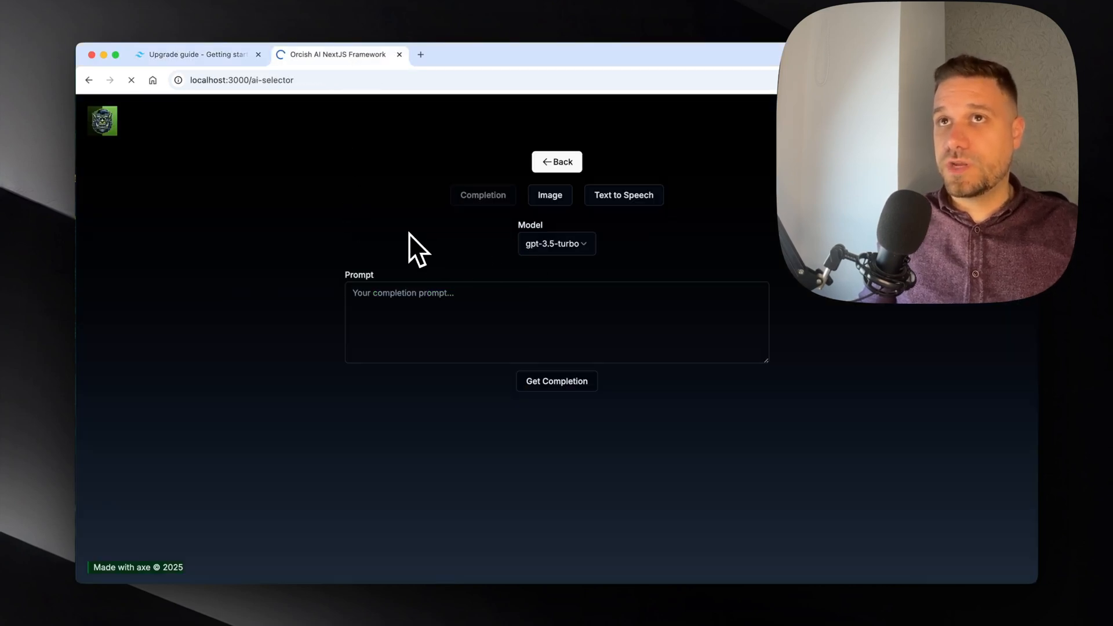
mouse_move(432, 248)
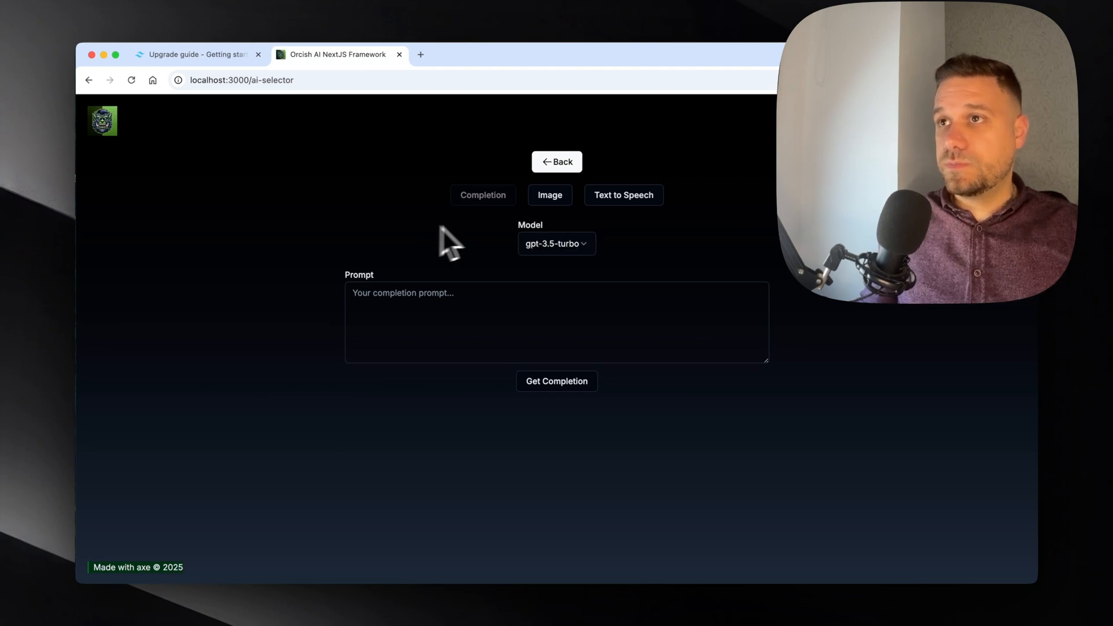
mouse_move(467, 306)
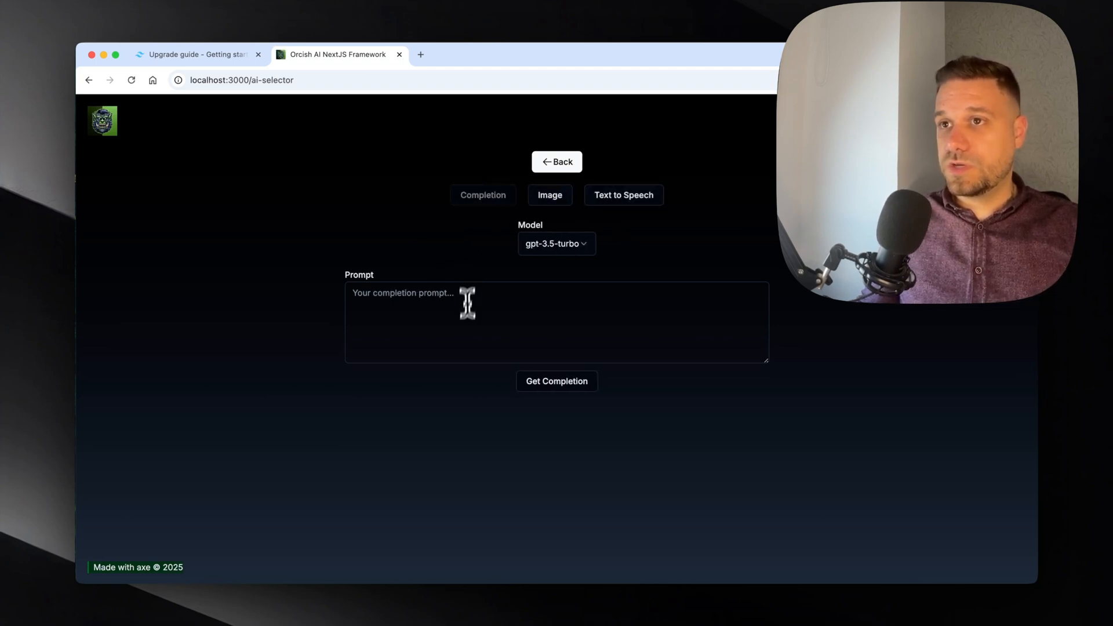
text(give me 10 orcish names)
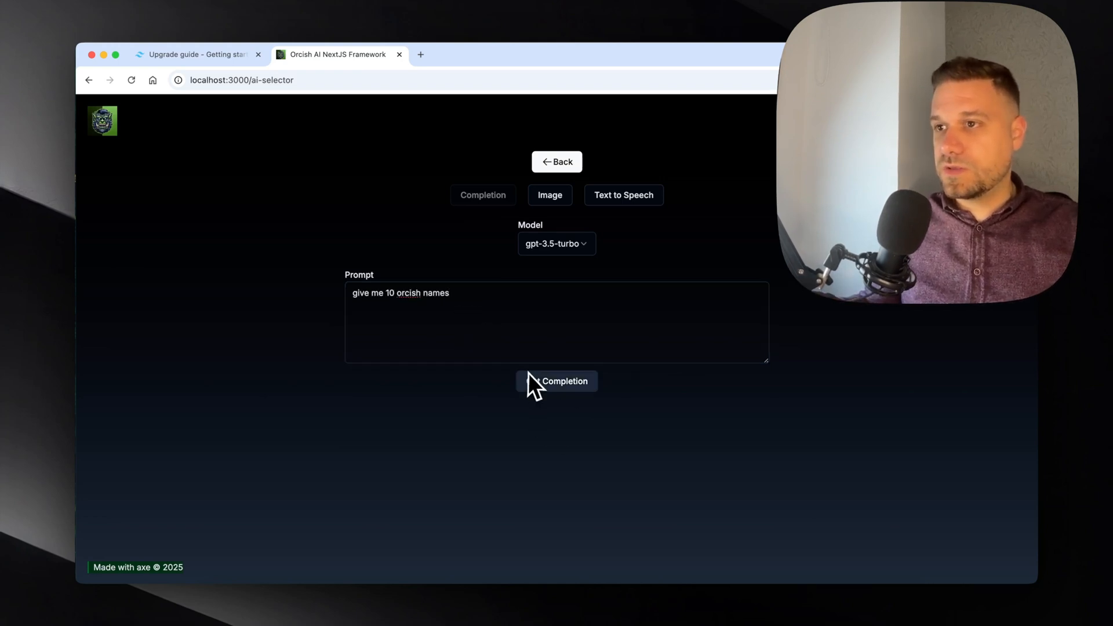
click(556, 380)
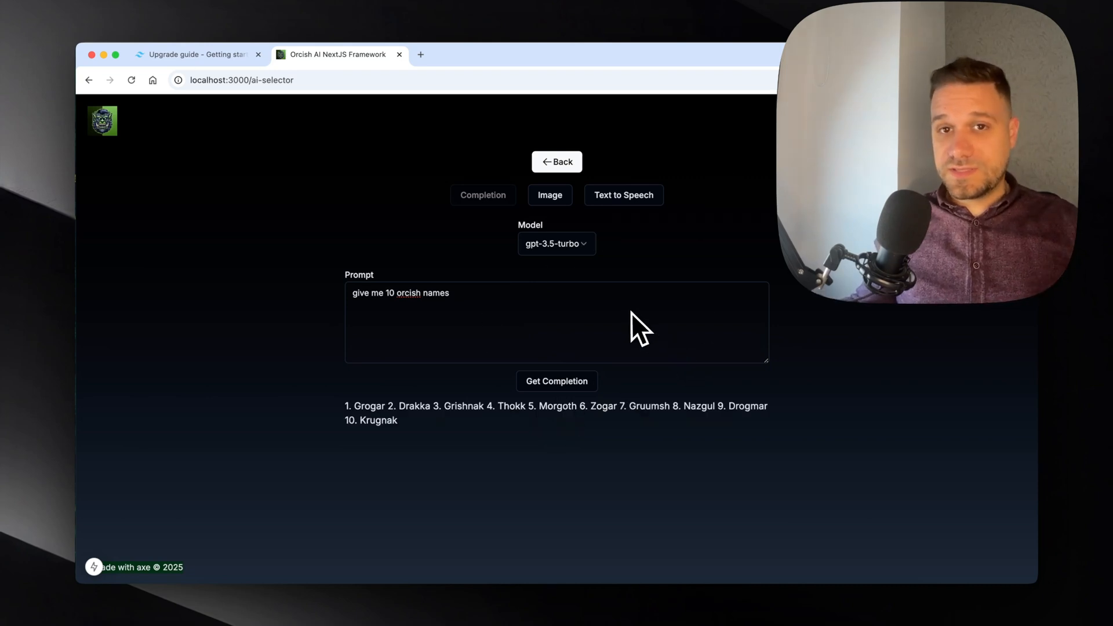
mouse_move(615, 313)
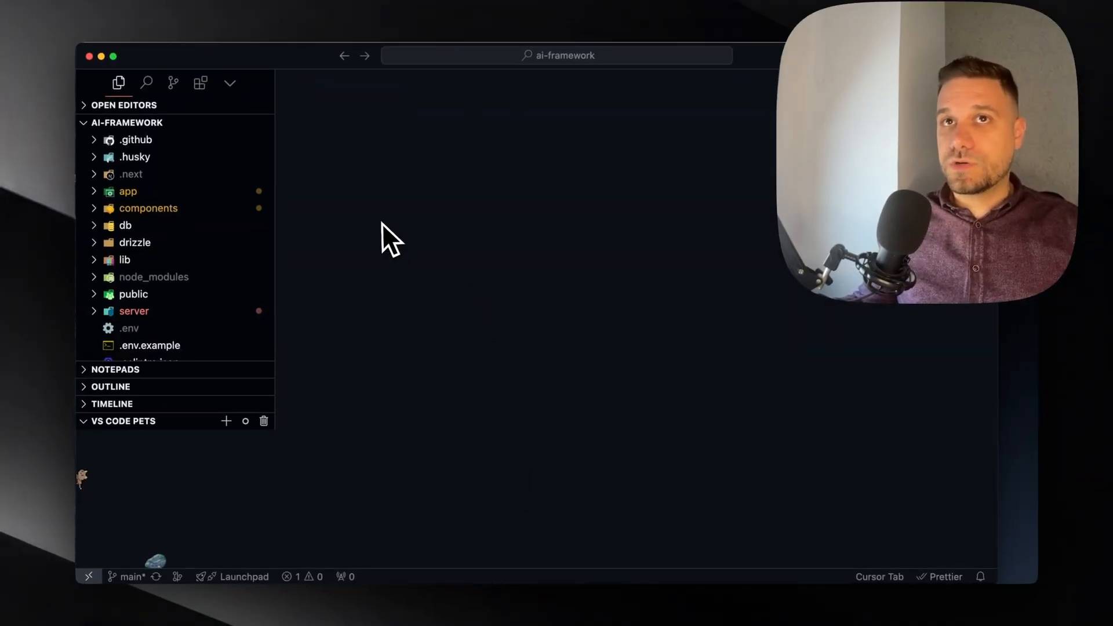
Show the 13 changed files, review globals.css theme variables, then view the deleted tailwind.config.ts.
click(173, 83)
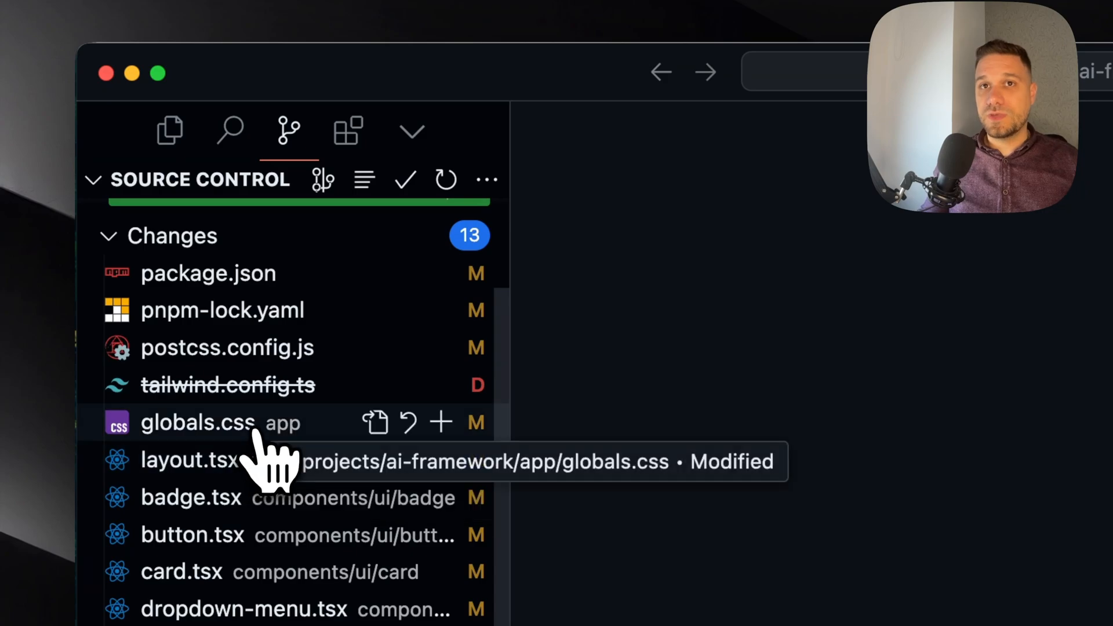
click(197, 422)
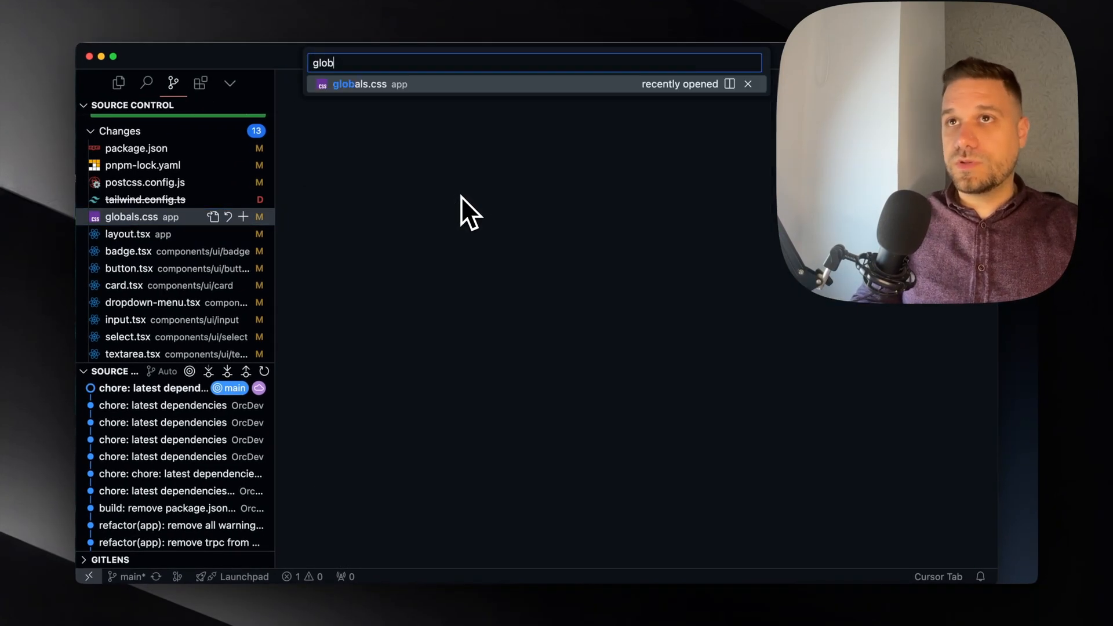
click(359, 83)
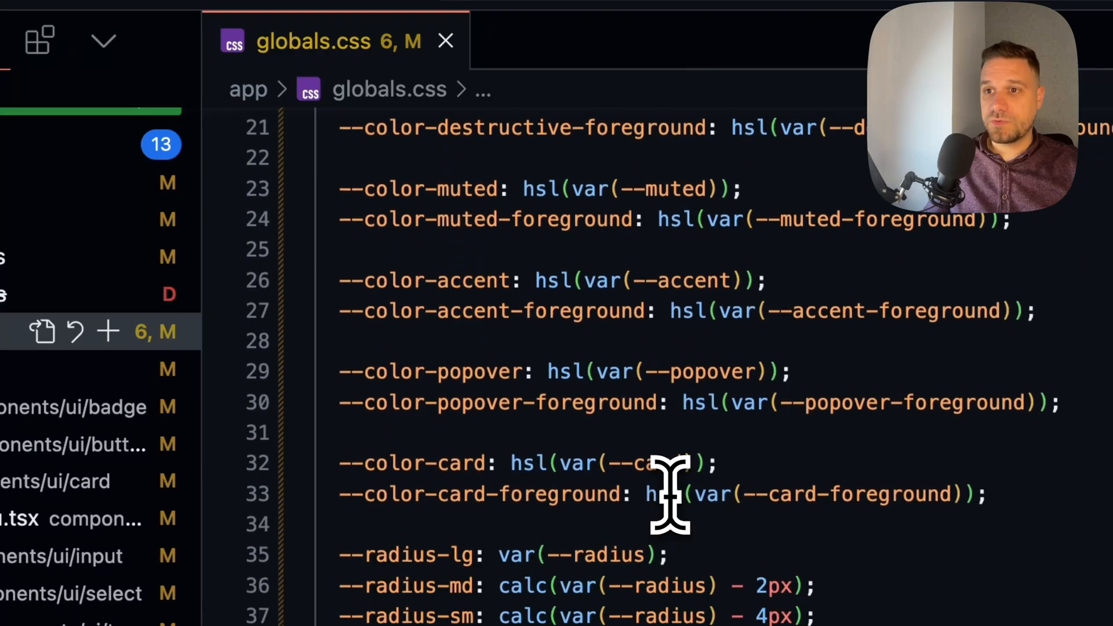
scroll(down, 3)
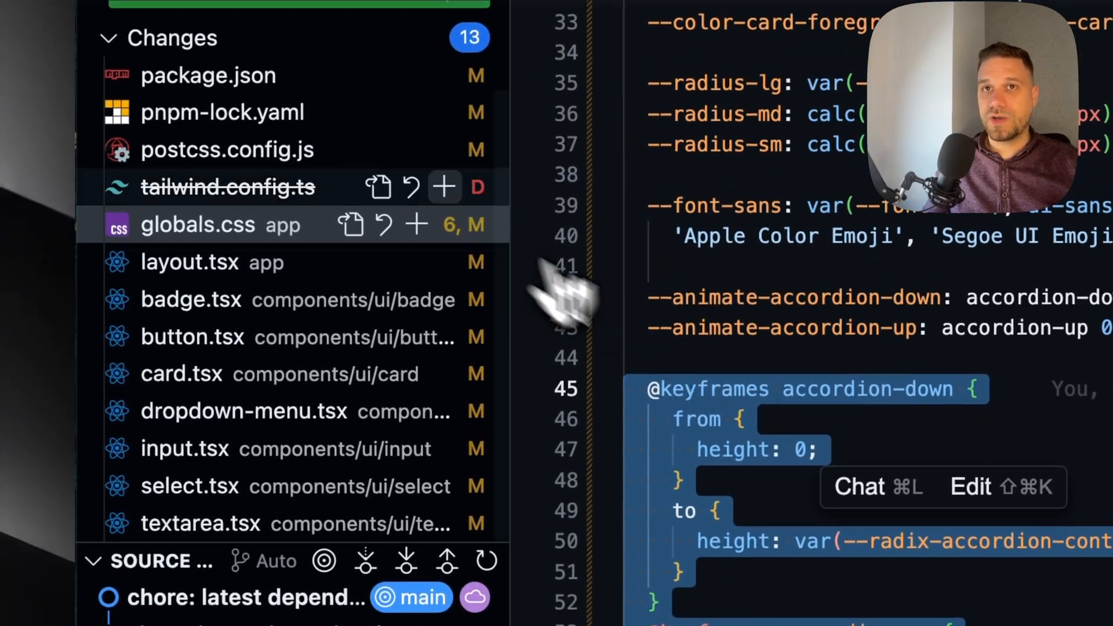
click(227, 187)
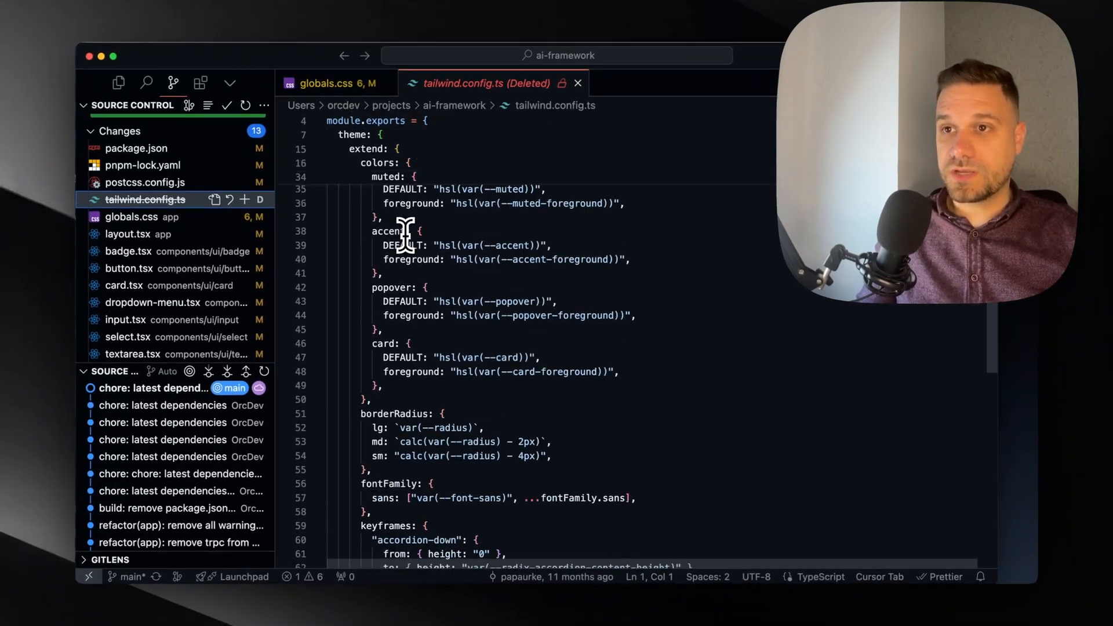
Scroll globals.css to its font, accordion animation variables and keyframes blocks.
scroll(down, 3)
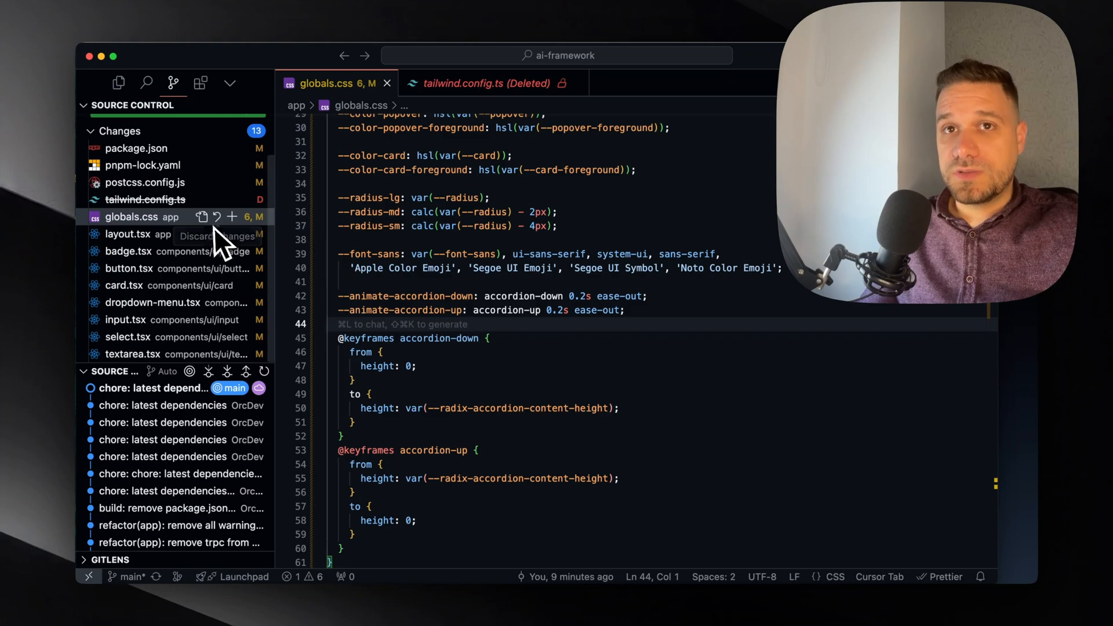
mouse_move(168, 269)
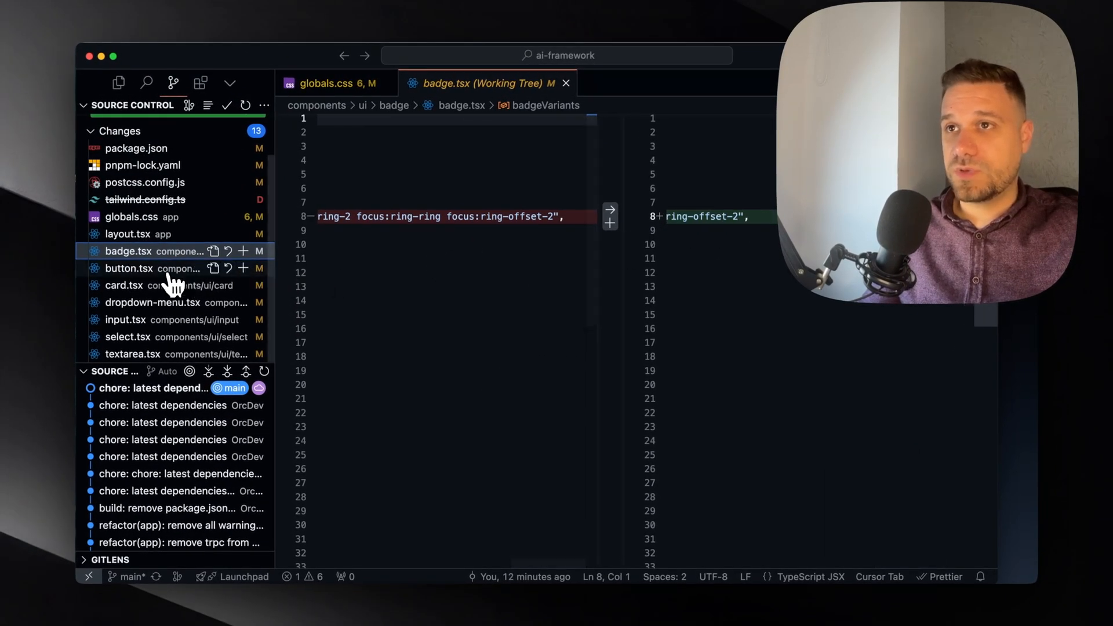
View the button.tsx, card.tsx and select.tsx diffs, ending on outline-none becoming outline-hidden.
click(127, 269)
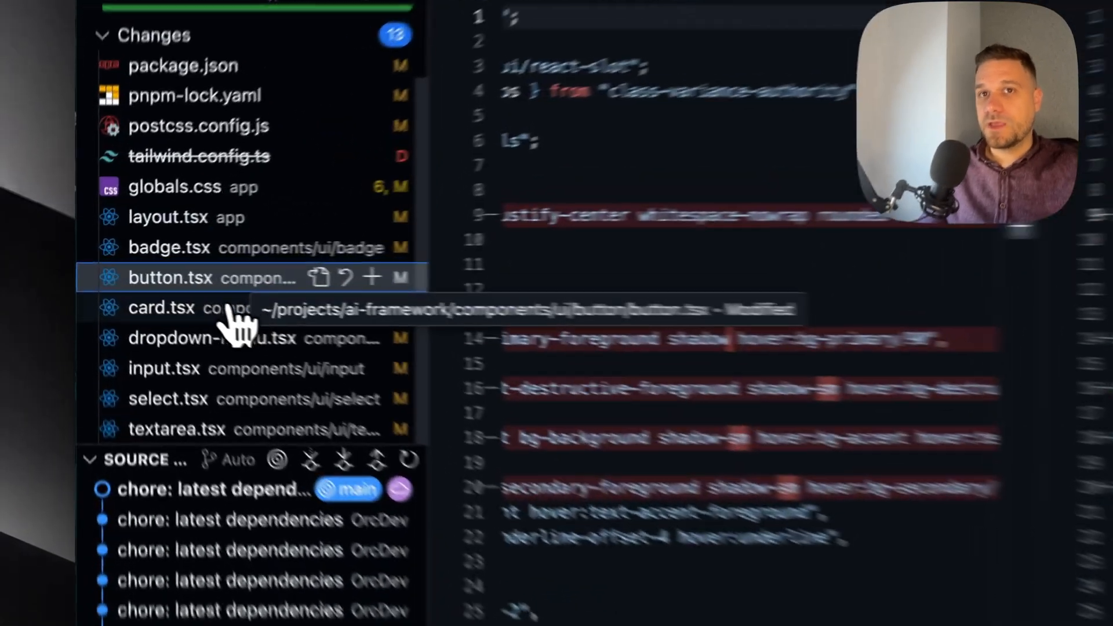
click(161, 309)
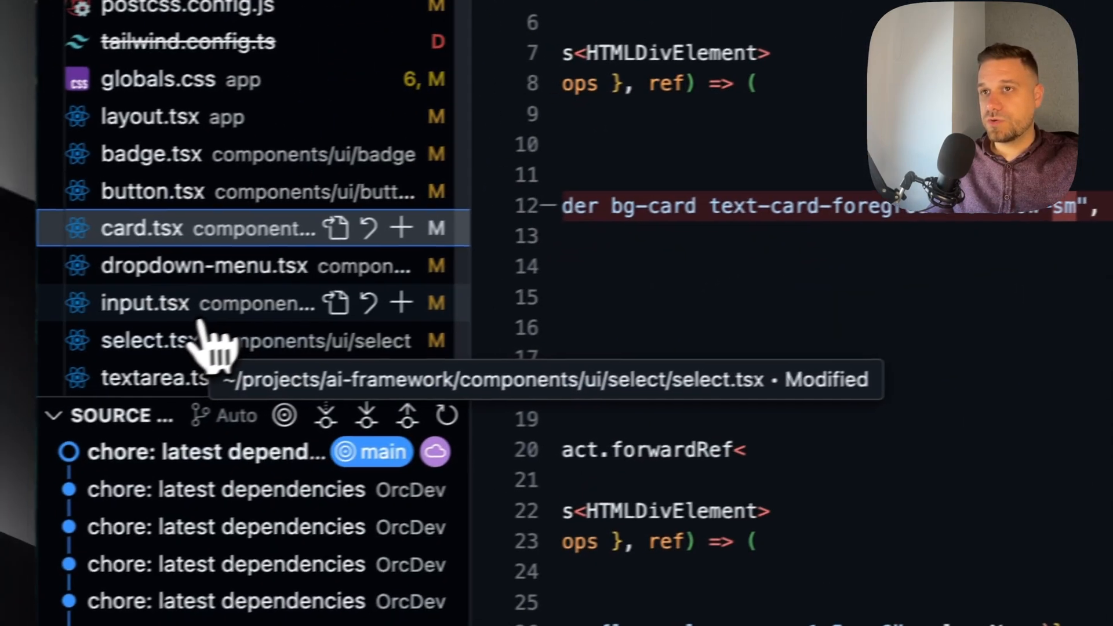
click(144, 303)
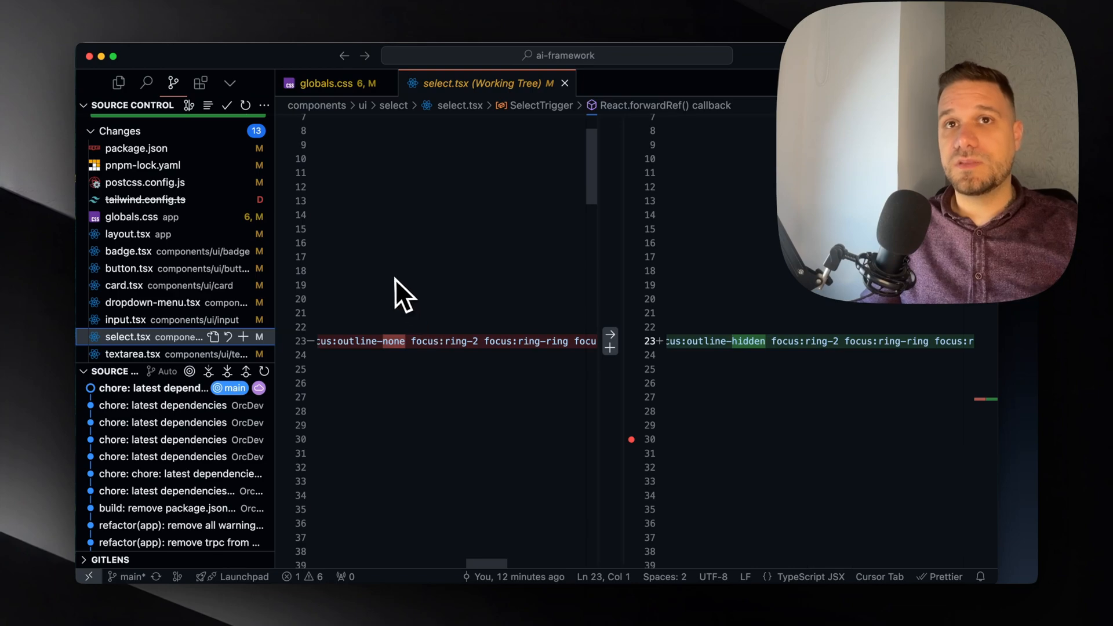
click(135, 148)
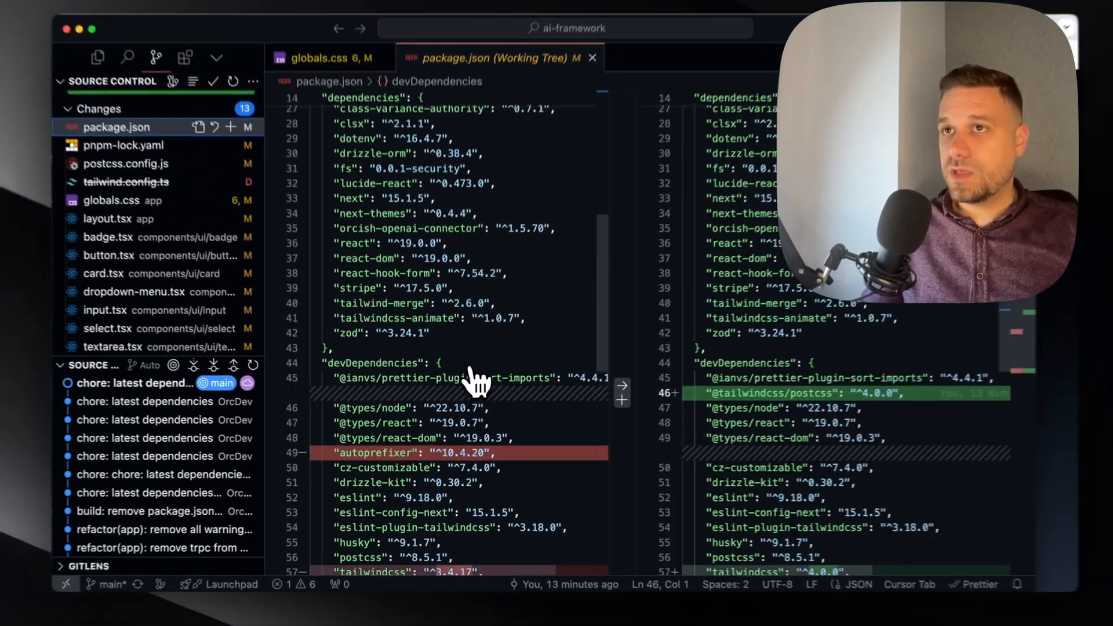
scroll(down, 3)
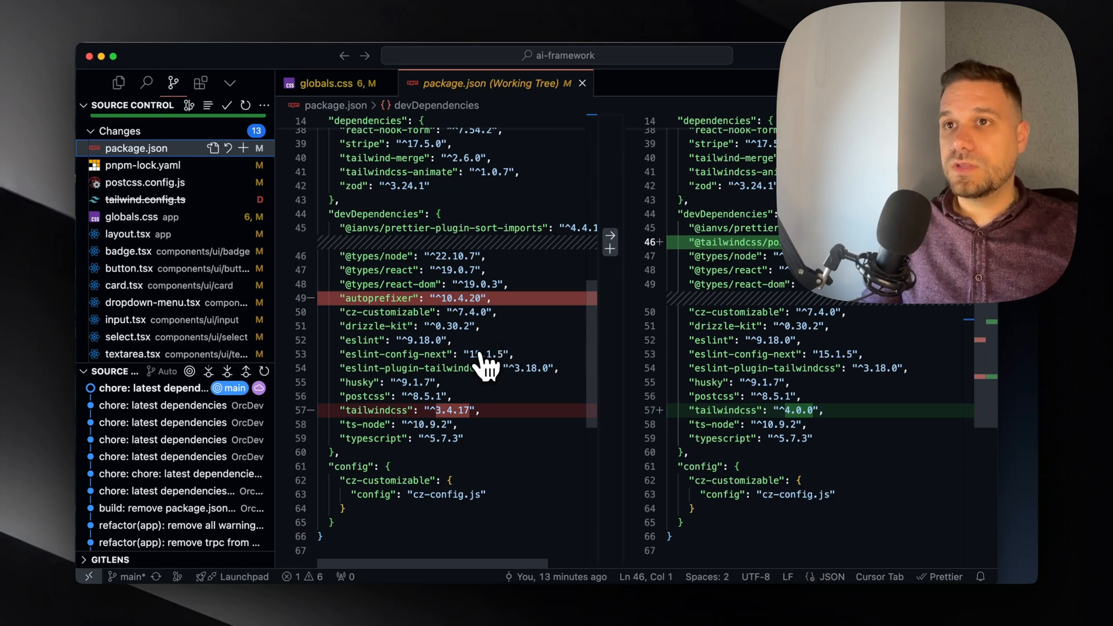
mouse_move(483, 334)
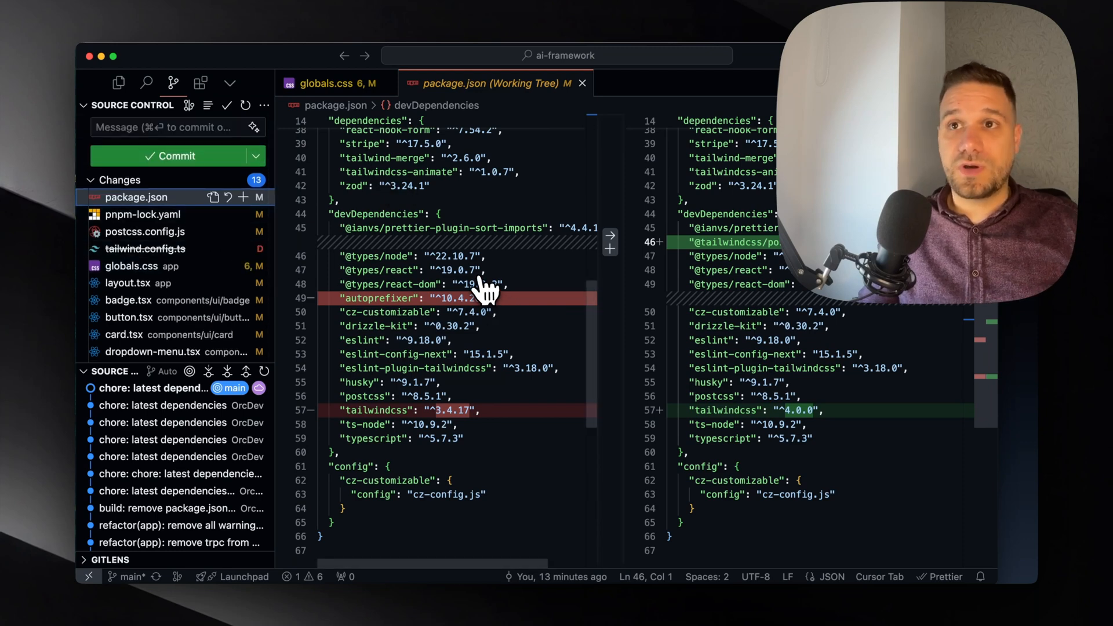
mouse_move(390, 159)
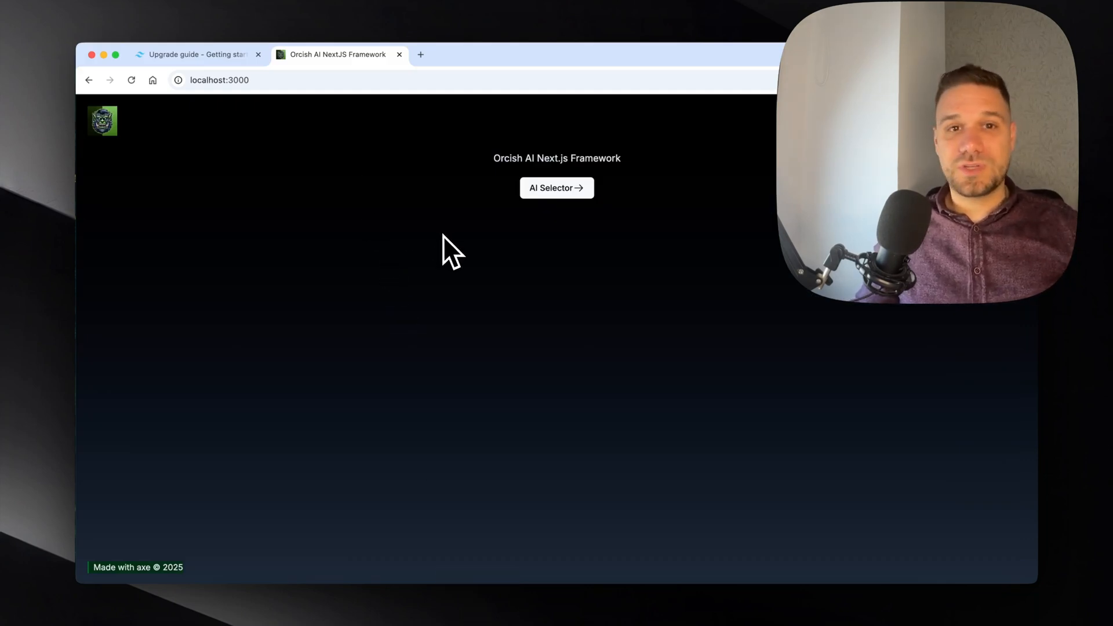
mouse_move(442, 275)
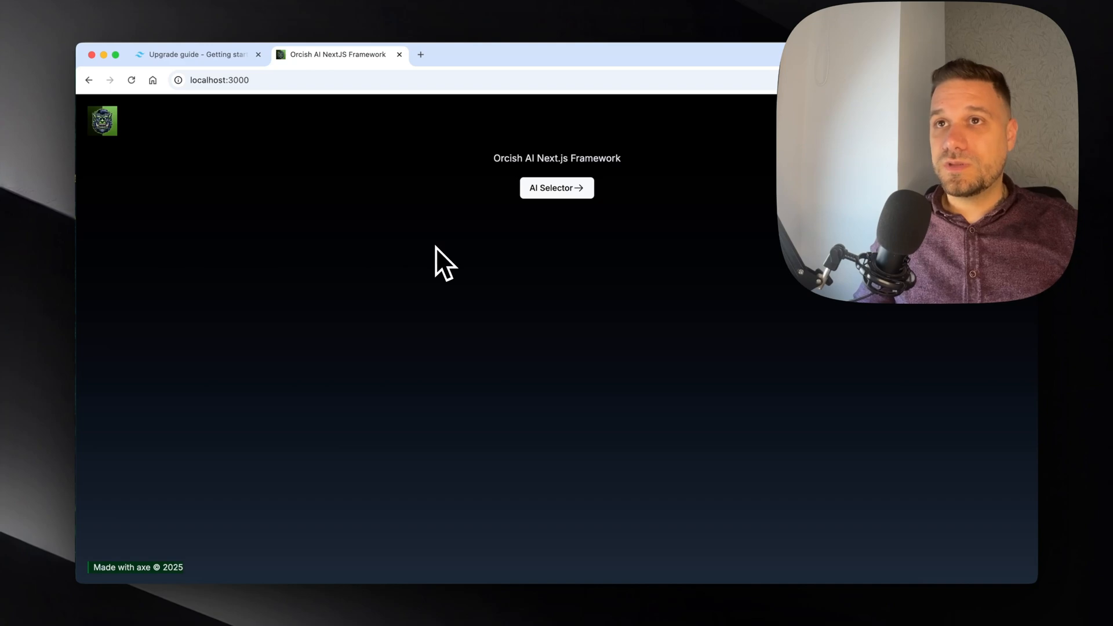